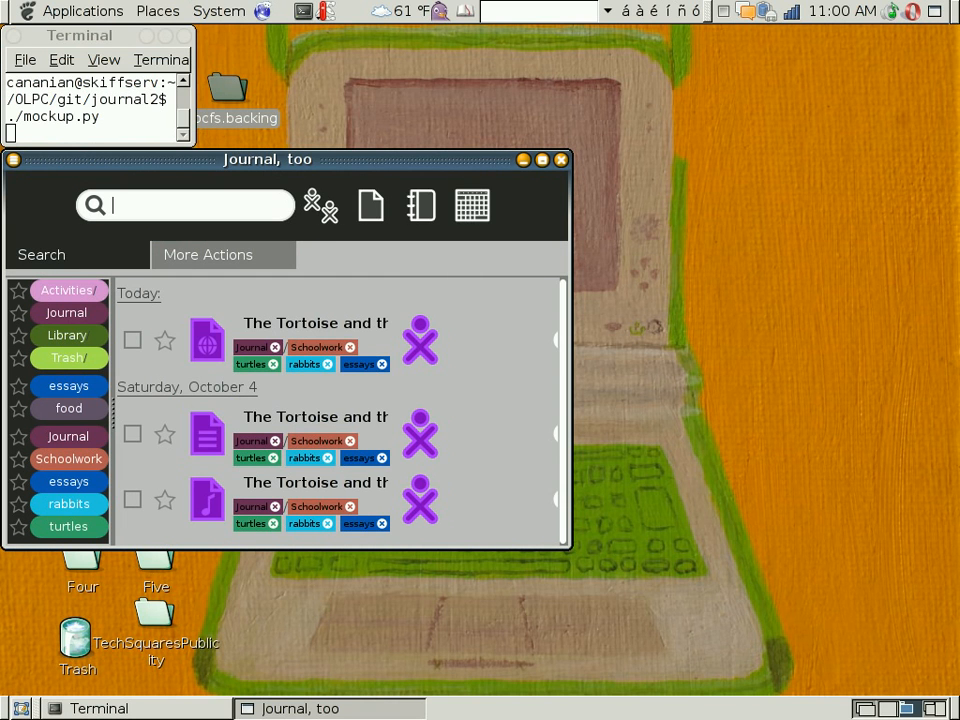
Maximize the 'Journal, too' window listing the Tortoise and the Hare entries
left_click(542, 159)
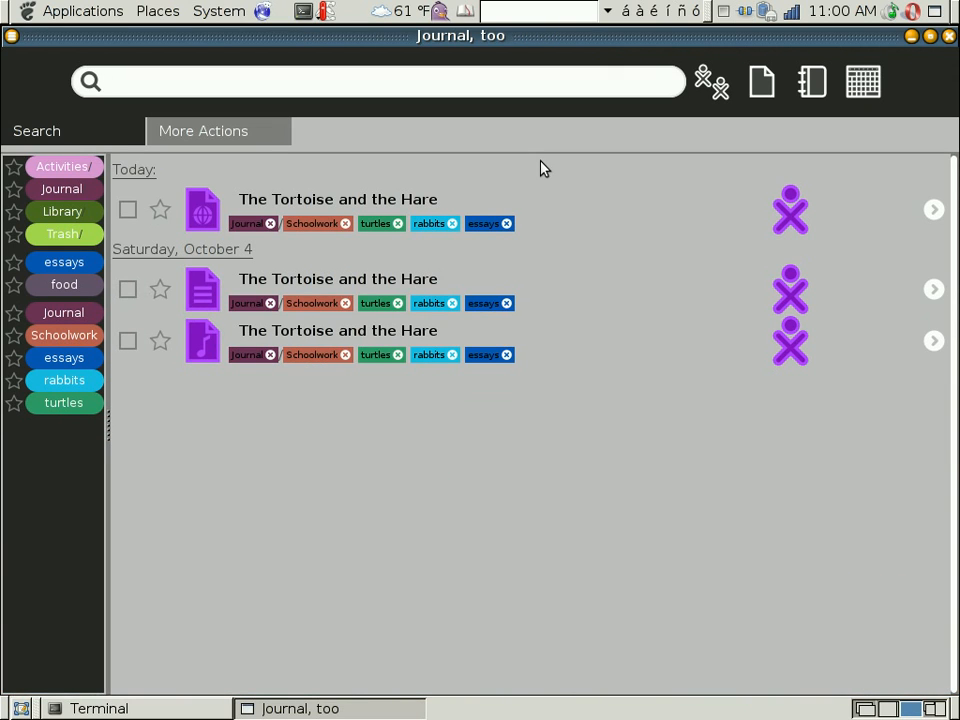
Select the 'essays' tag on the first Tortoise and the Hare entry
left_click(378, 82)
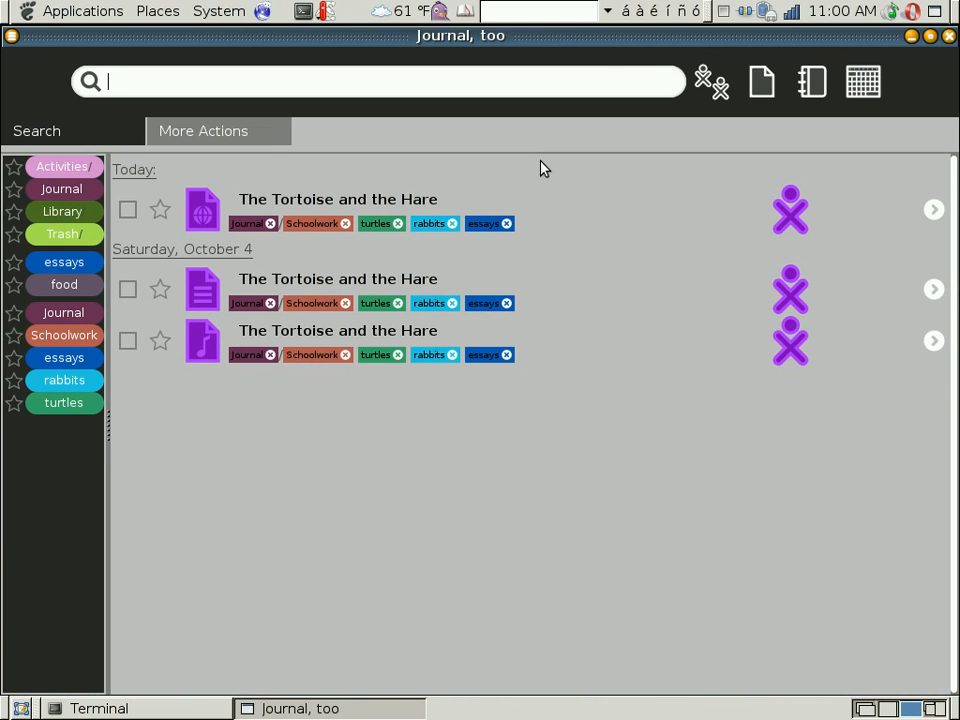
mouse_move(557, 256)
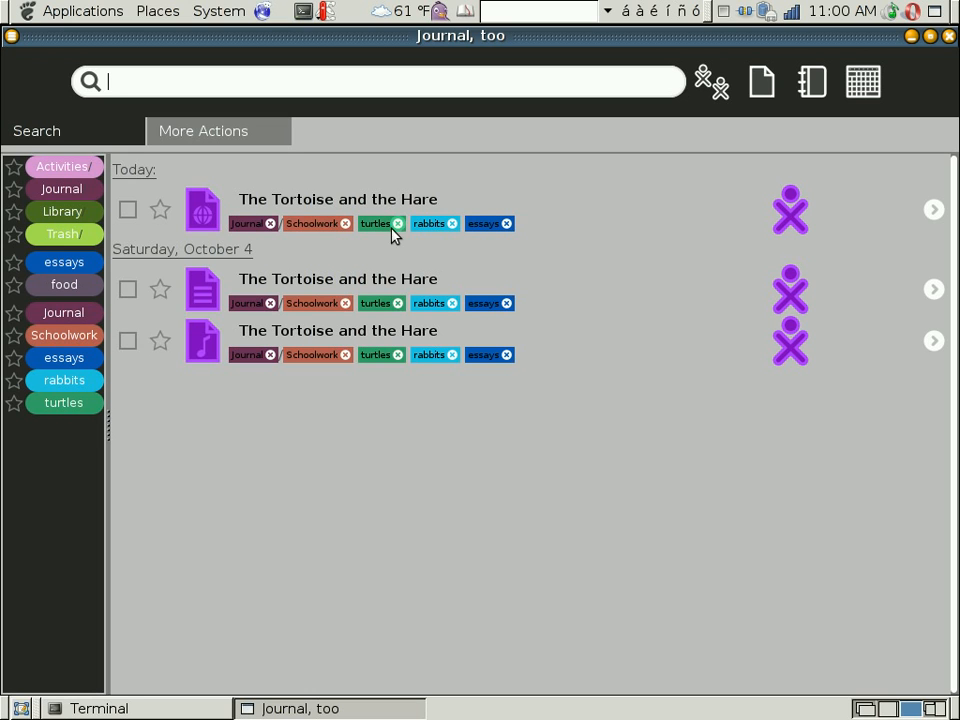
mouse_move(490, 237)
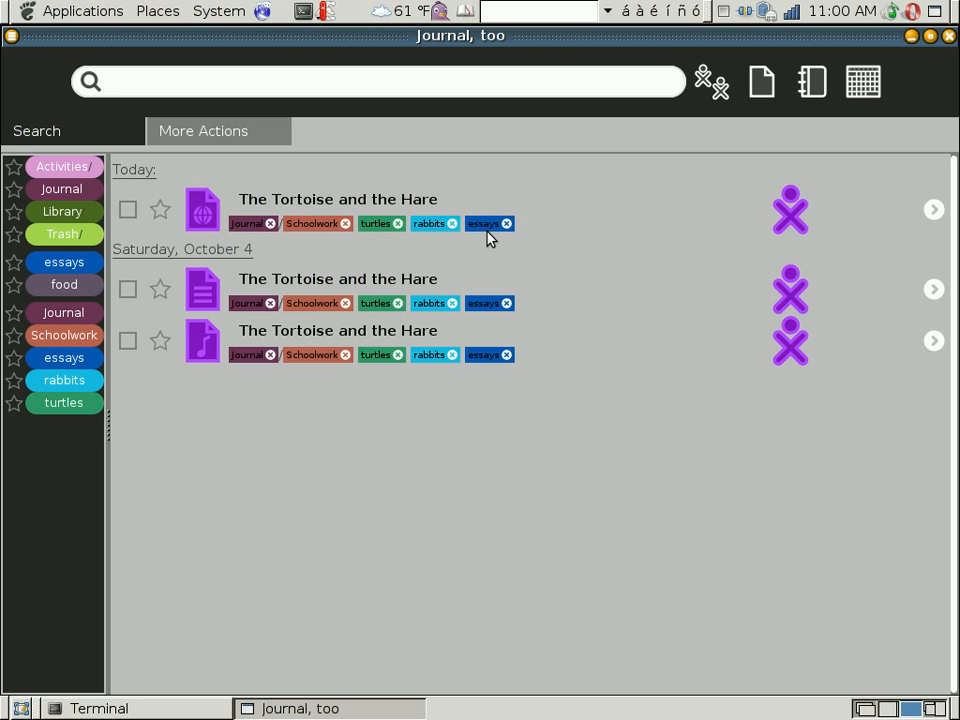
left_click(378, 81)
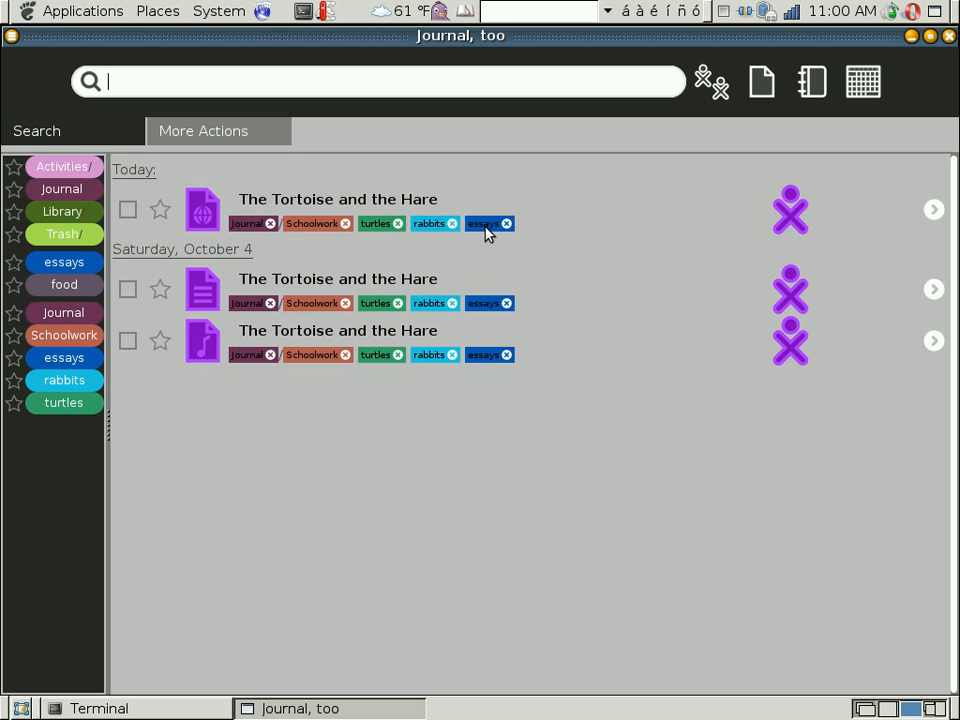
mouse_move(63, 285)
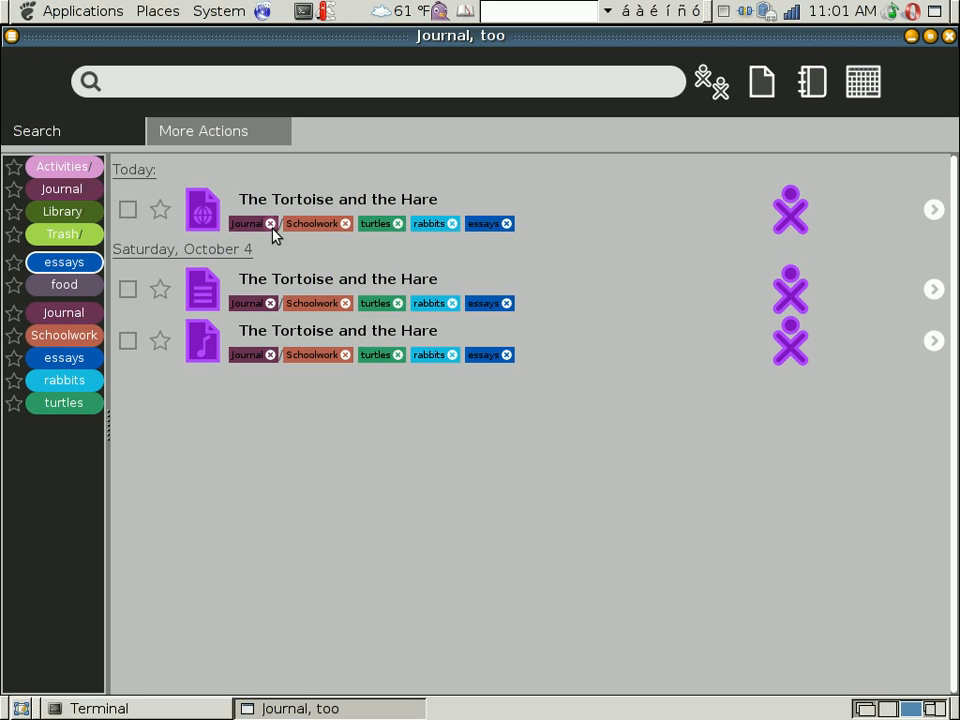
mouse_move(338, 240)
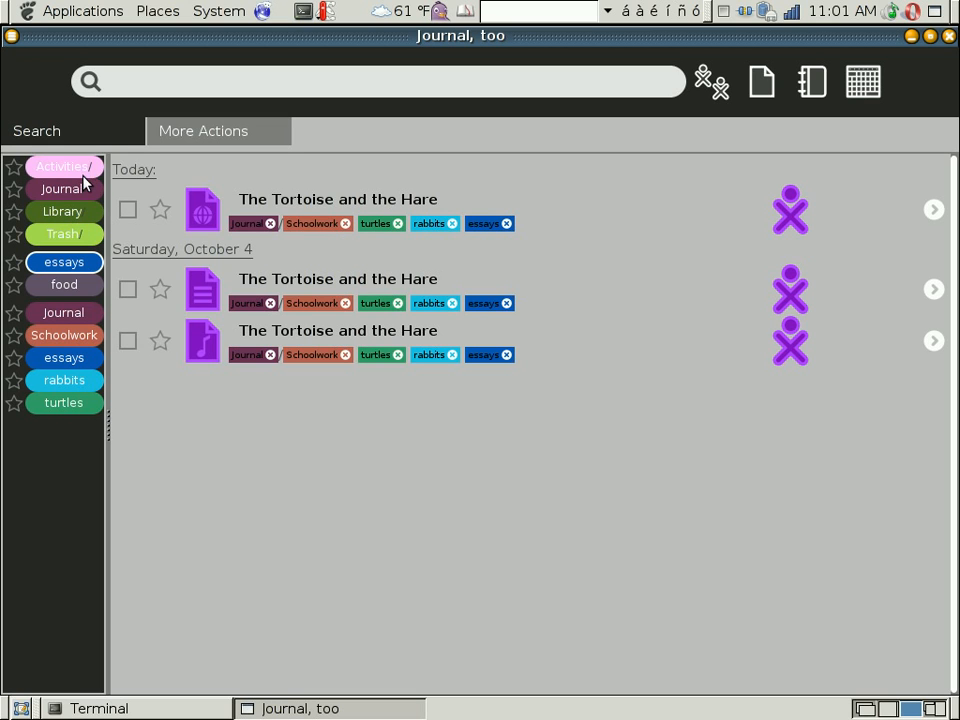
mouse_move(63, 211)
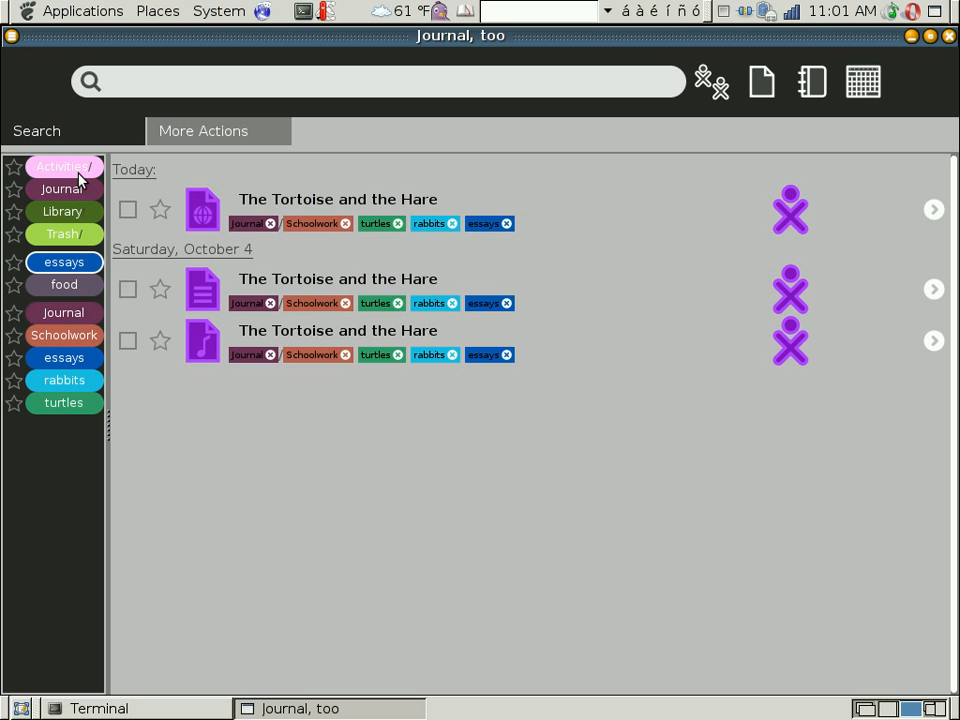
mouse_move(63, 211)
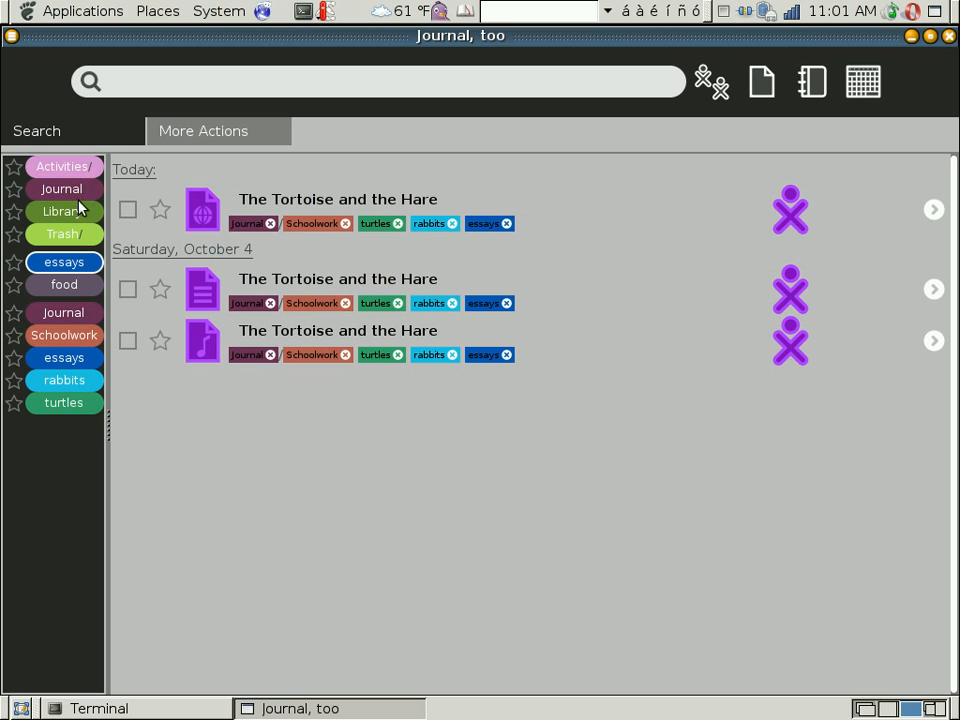
mouse_move(365, 262)
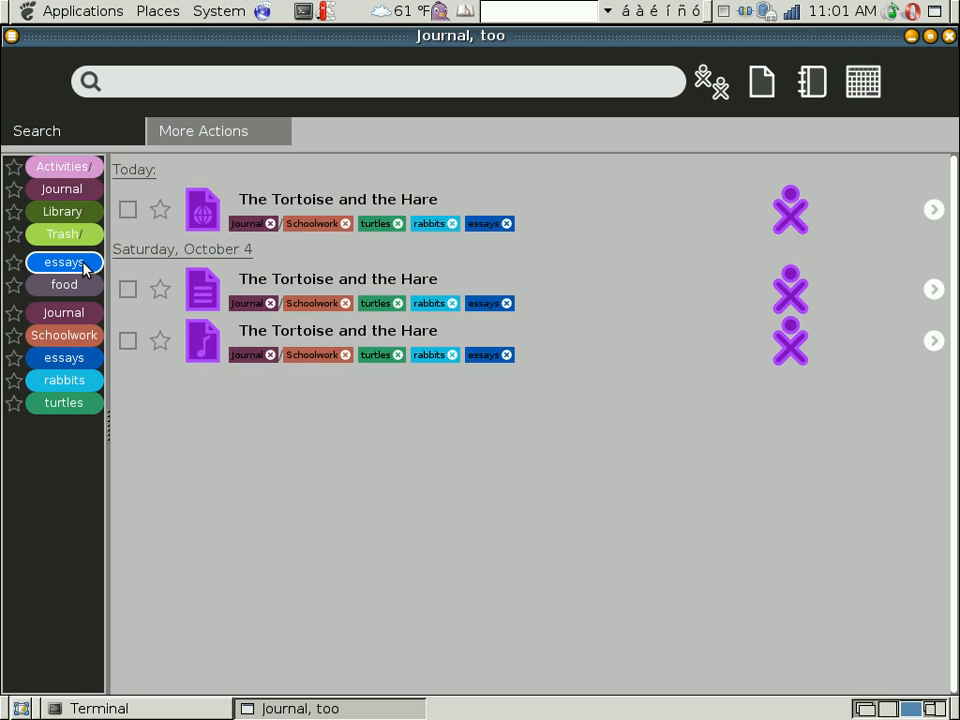
mouse_move(85, 284)
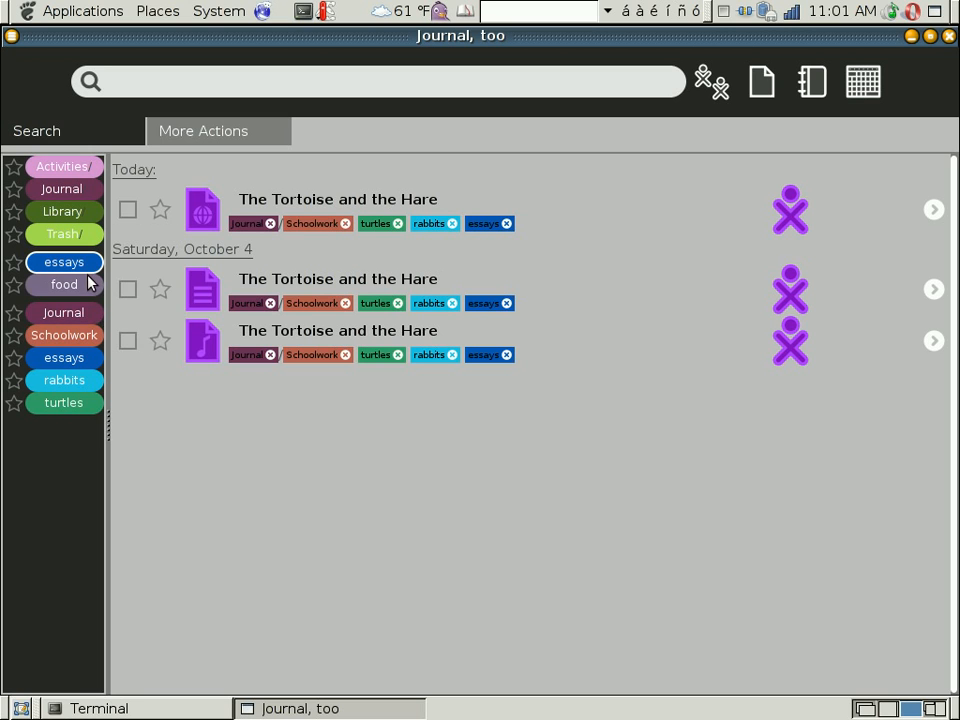
mouse_move(85, 284)
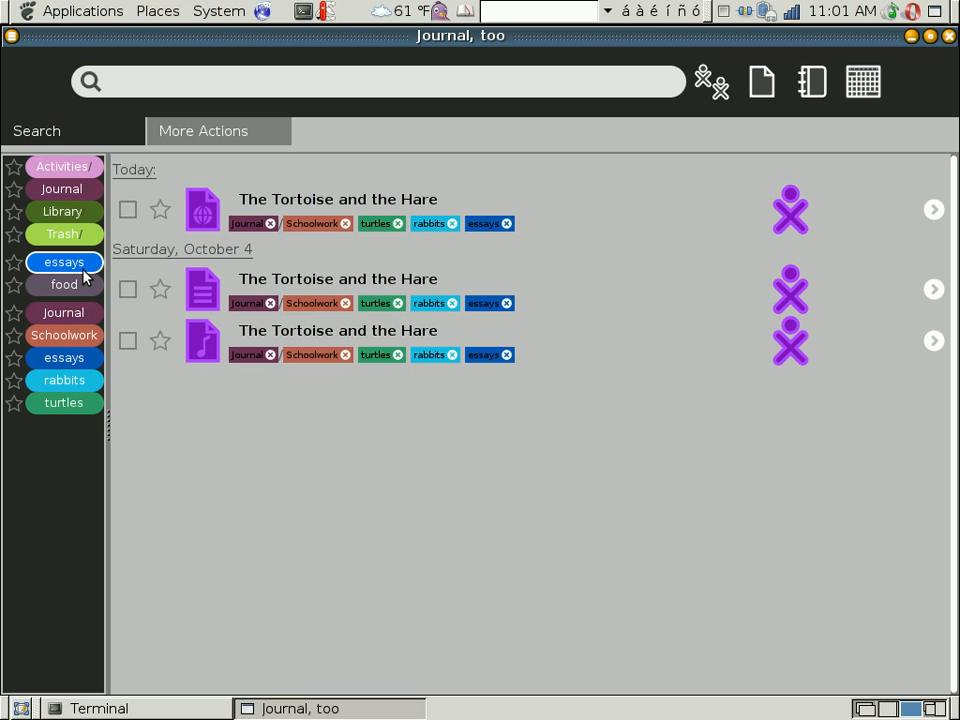
mouse_move(63, 312)
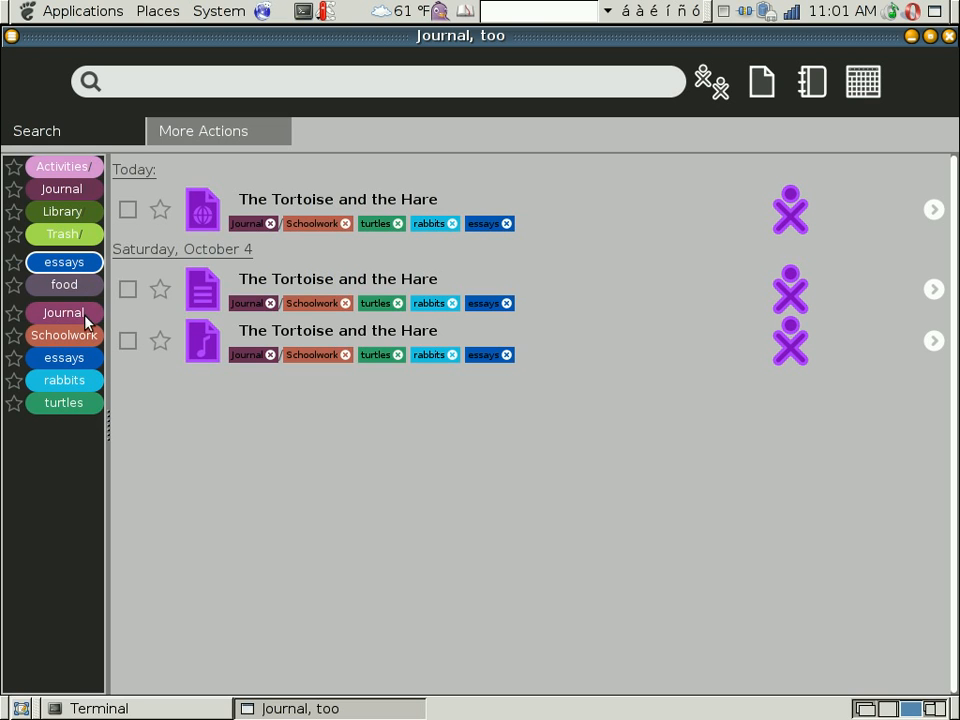
mouse_move(64, 335)
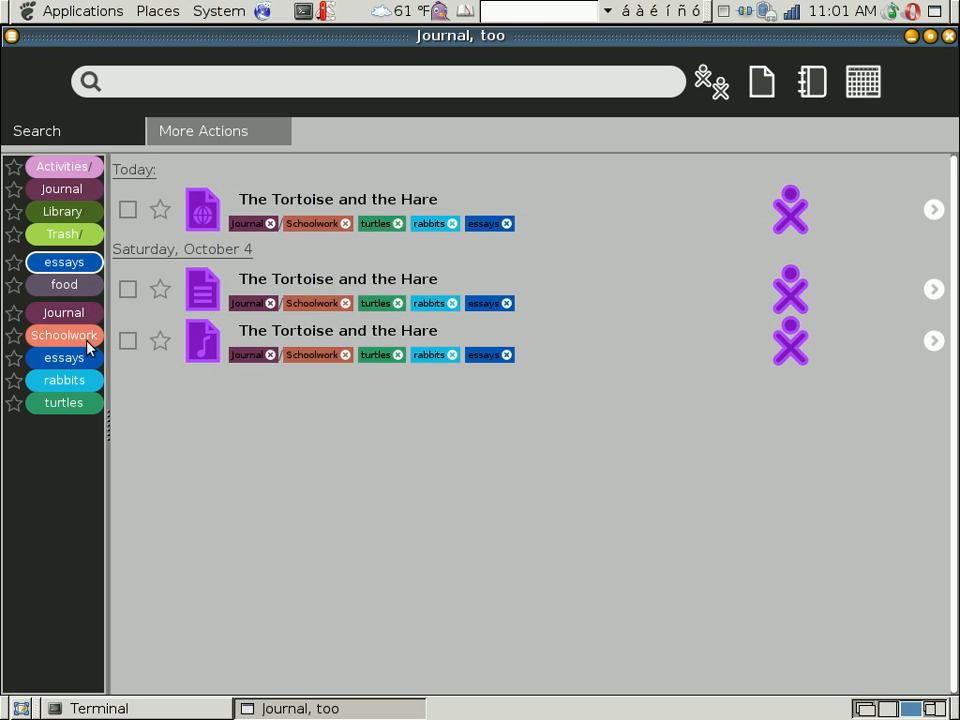
mouse_move(75, 431)
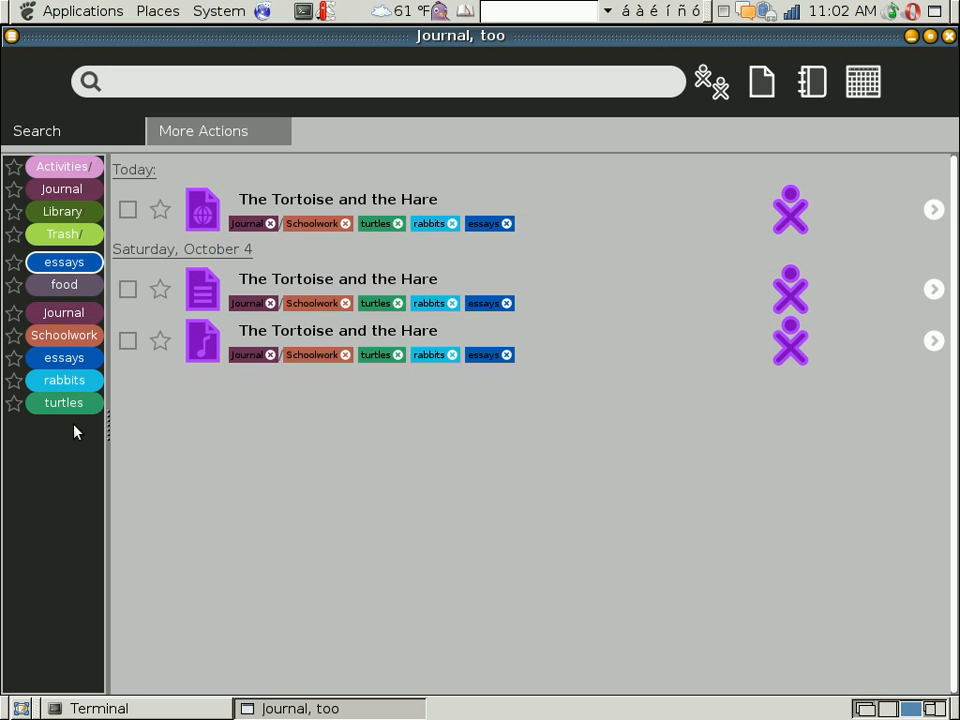
mouse_move(64, 357)
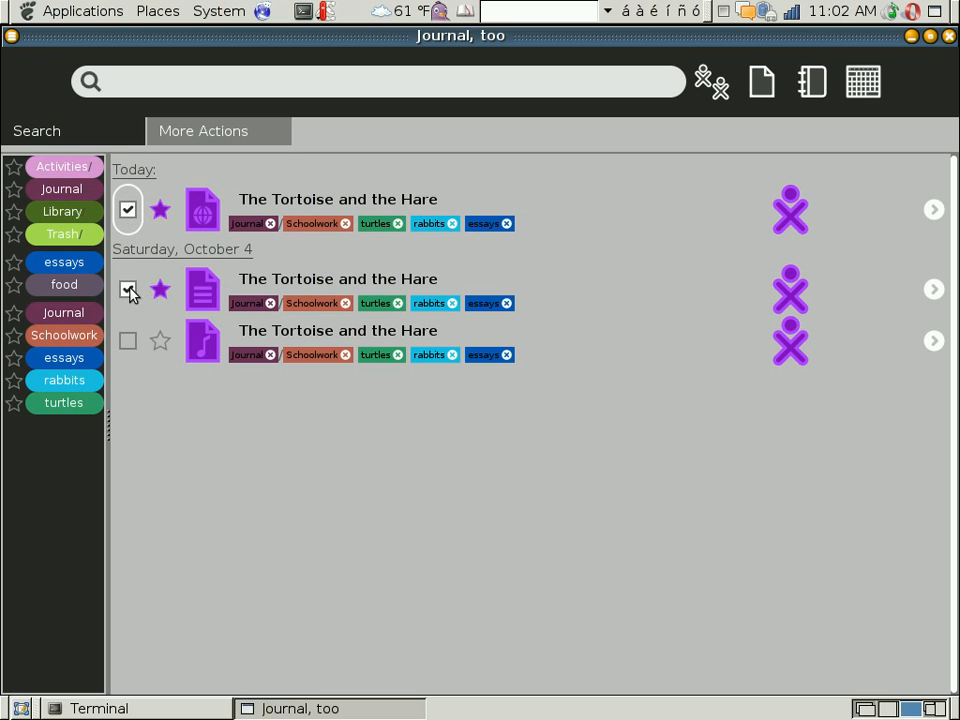
Tick the second Tortoise and the Hare entry so its star fills
left_click(128, 289)
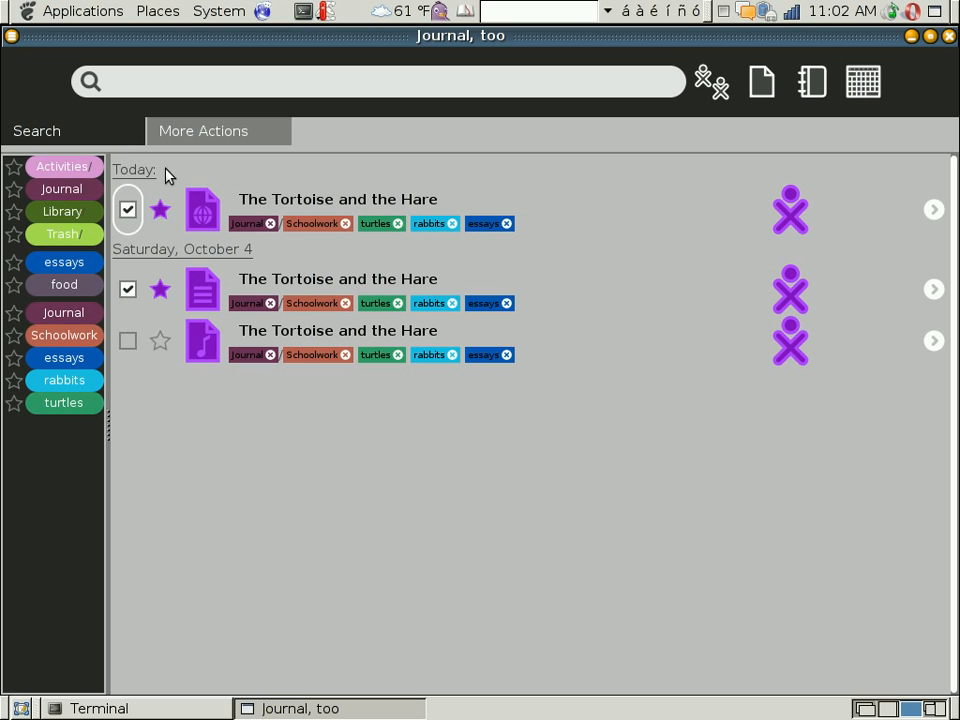
mouse_move(152, 175)
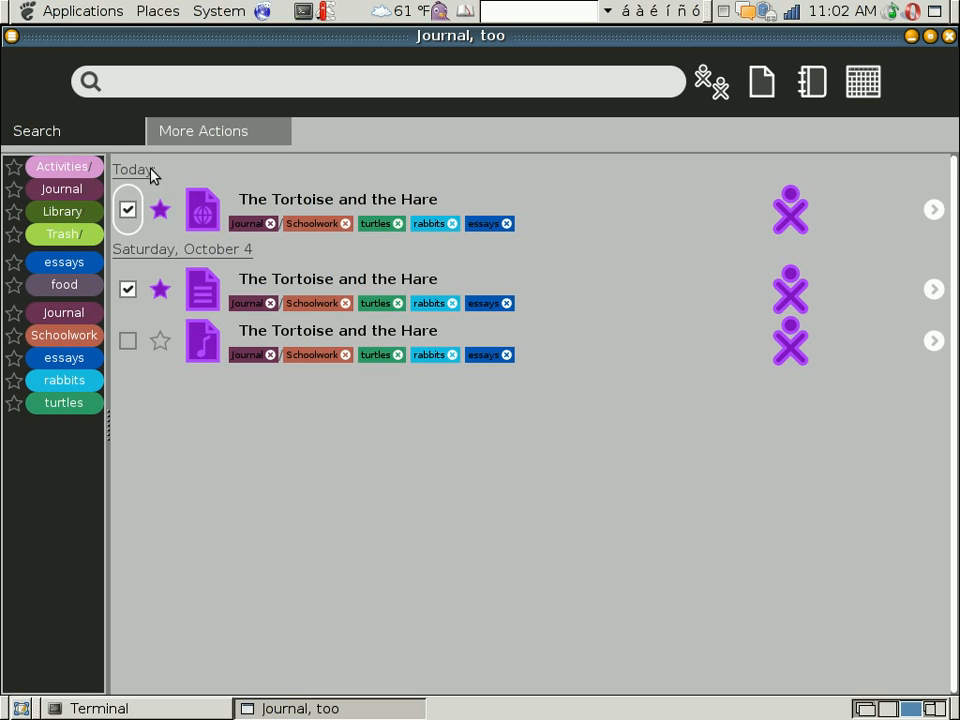
mouse_move(244, 262)
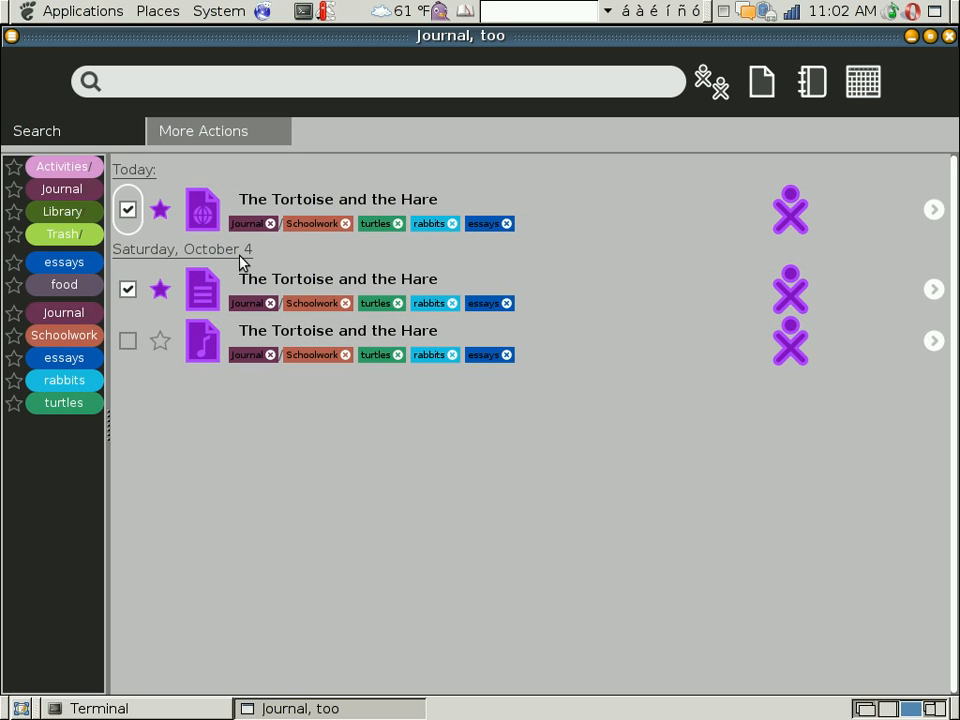
mouse_move(347, 248)
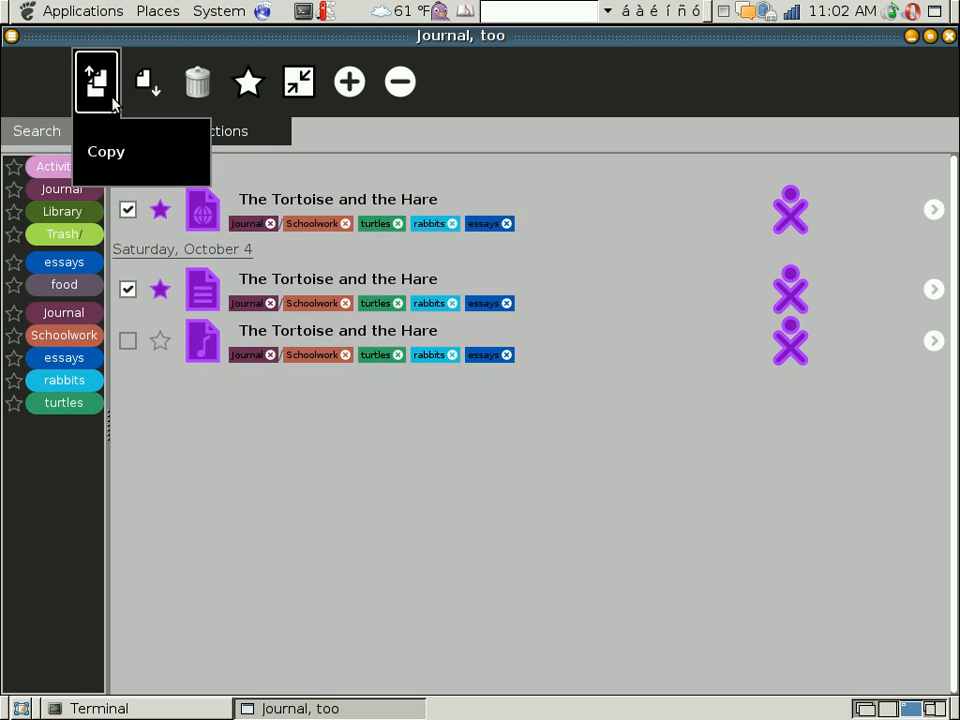
mouse_move(197, 82)
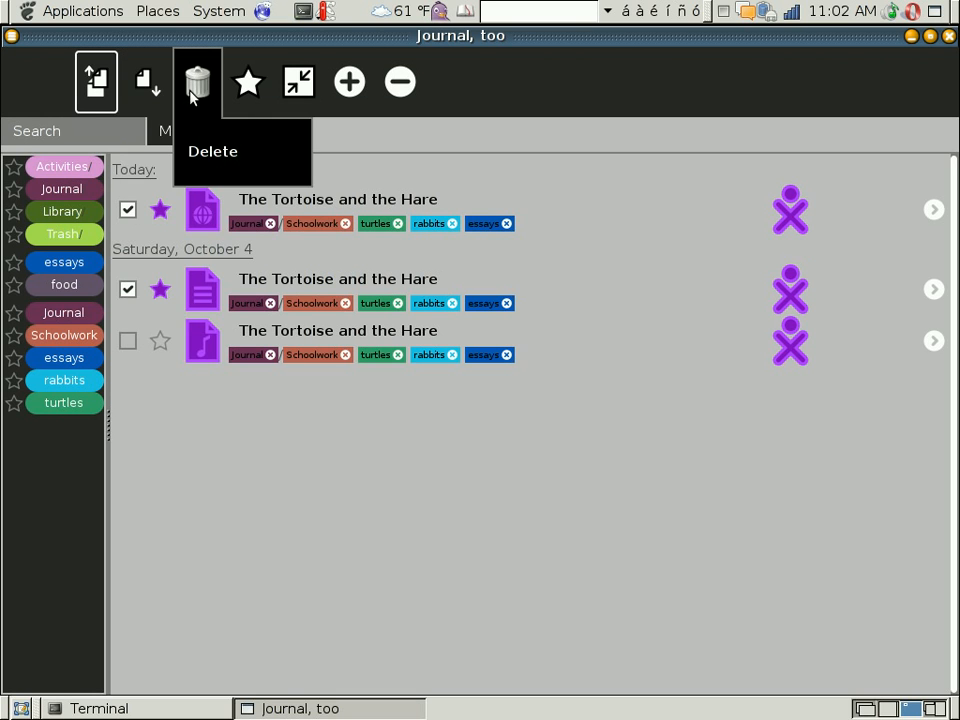
mouse_move(248, 82)
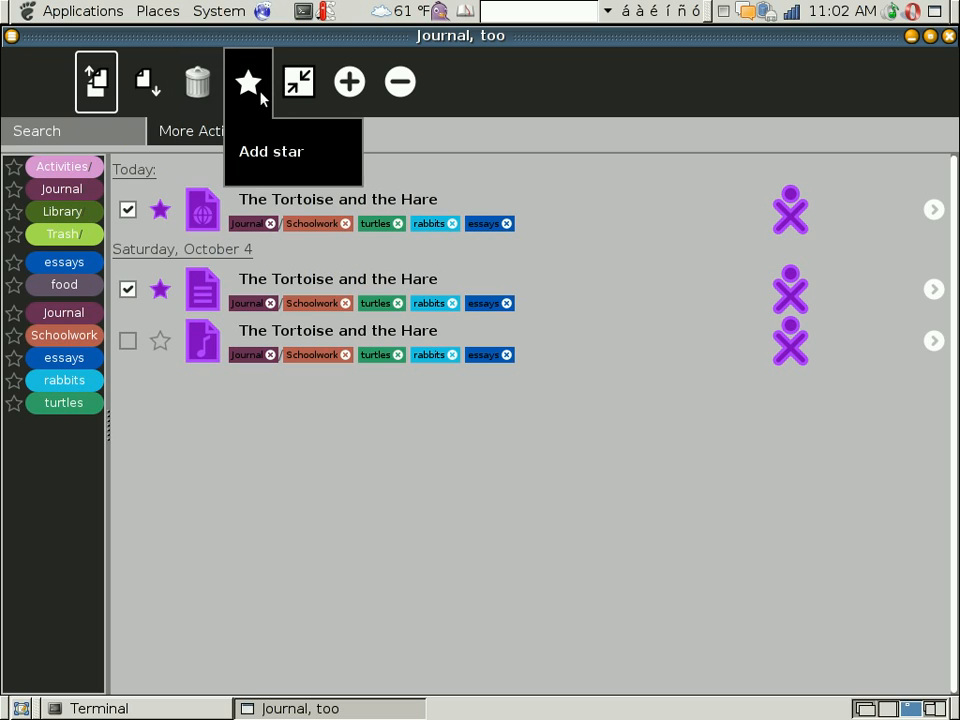
mouse_move(298, 82)
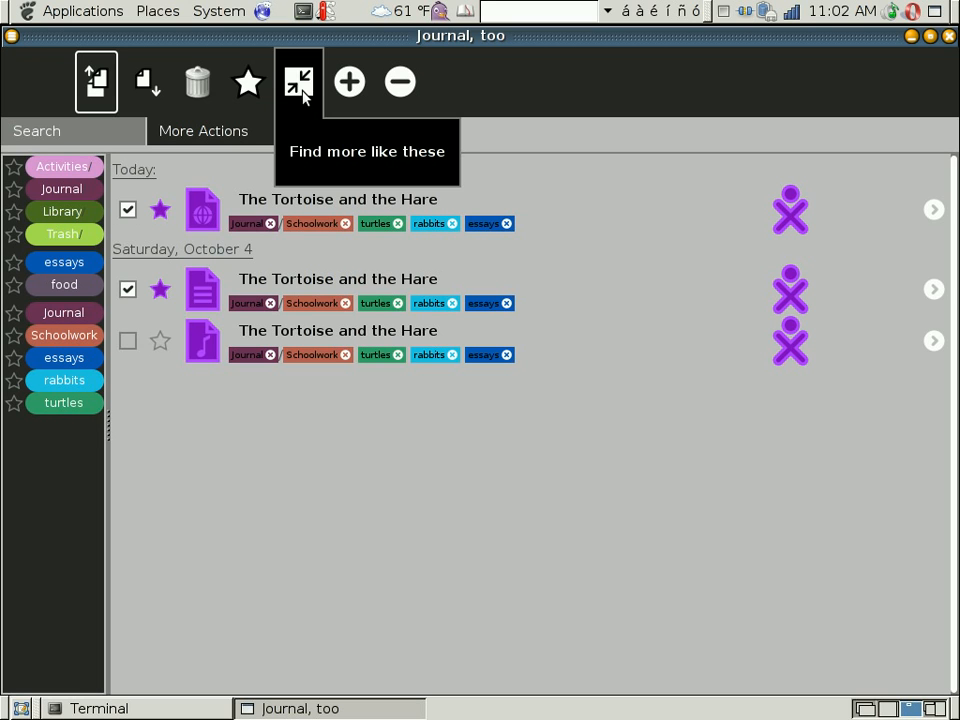
mouse_move(320, 97)
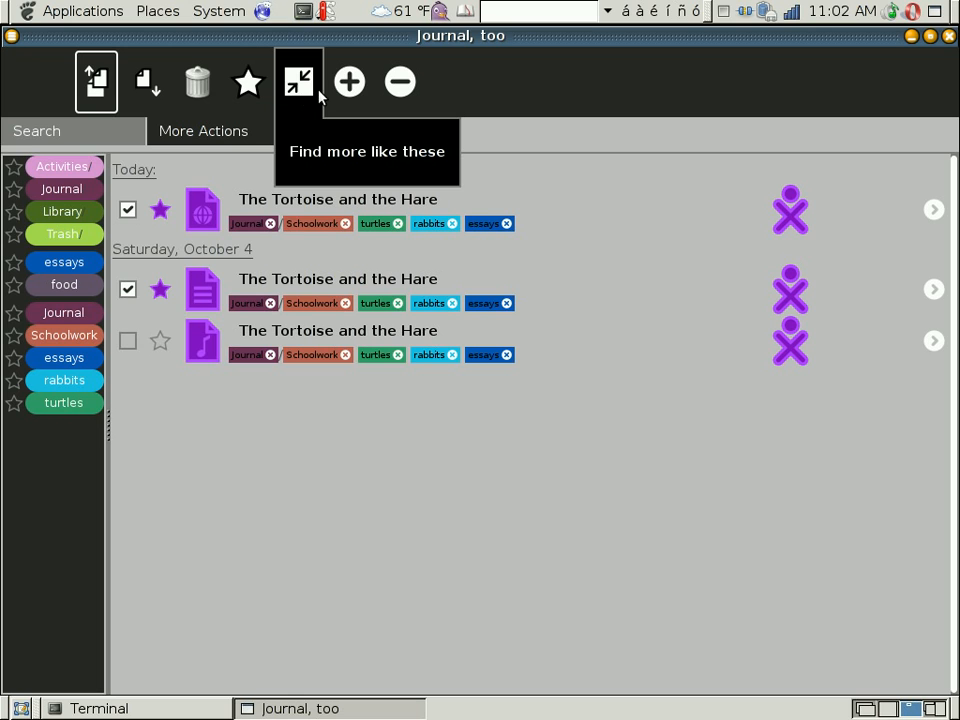
mouse_move(349, 82)
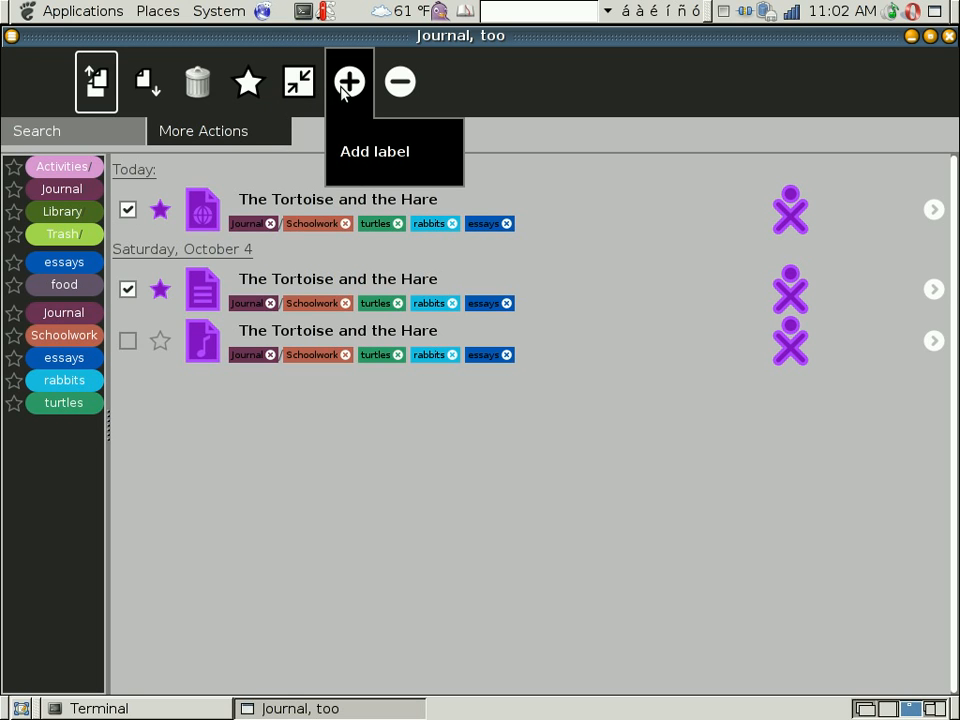
mouse_move(400, 82)
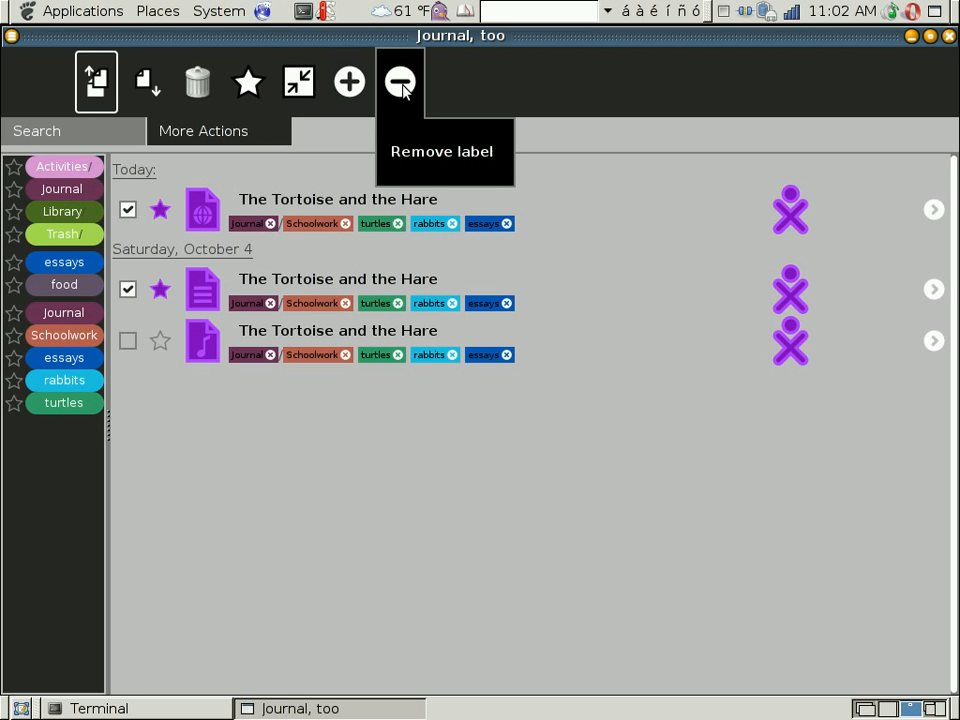
mouse_move(349, 82)
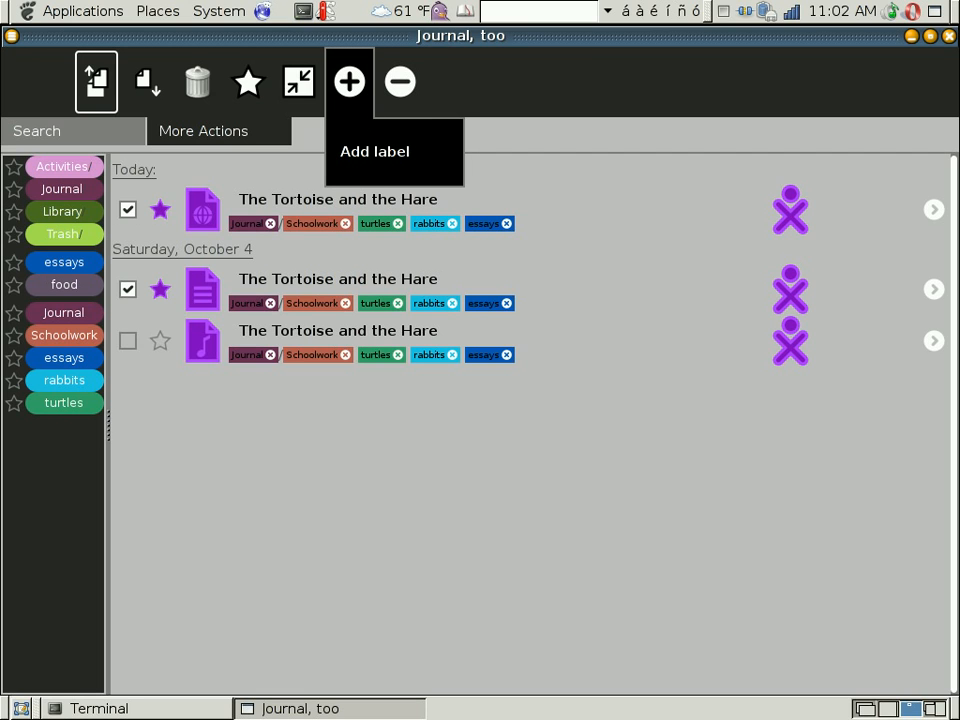
mouse_move(367, 142)
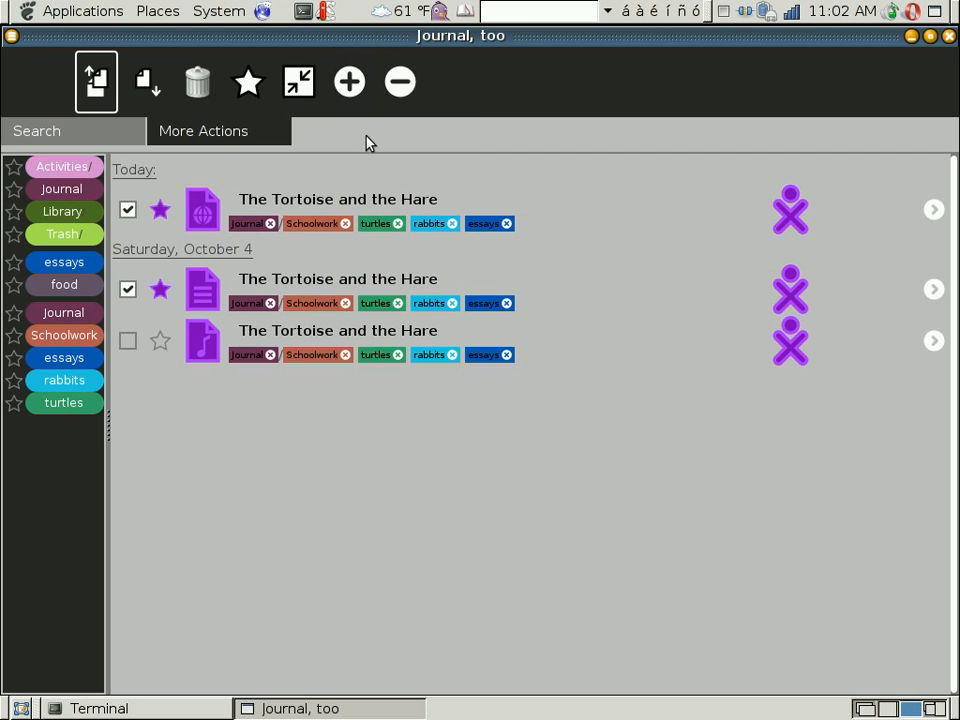
mouse_move(349, 81)
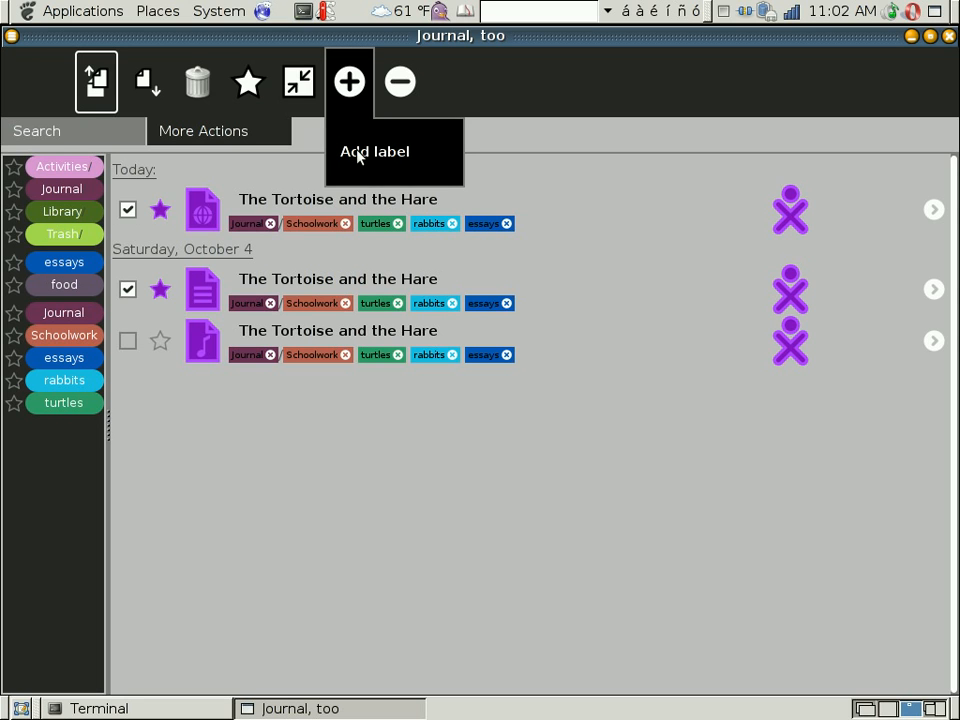
mouse_move(399, 82)
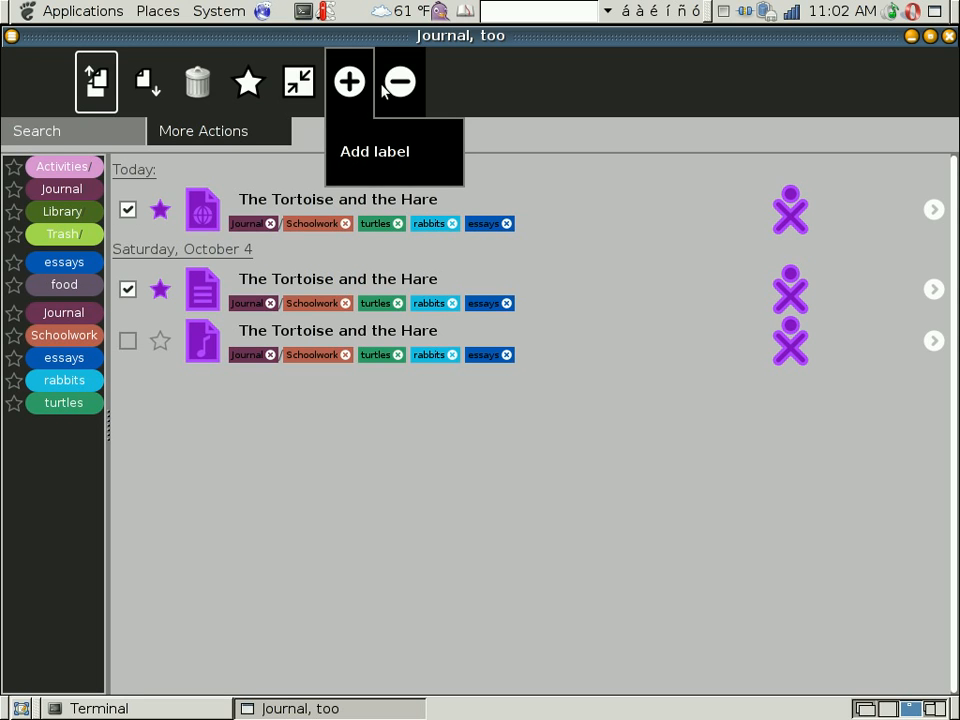
mouse_move(399, 82)
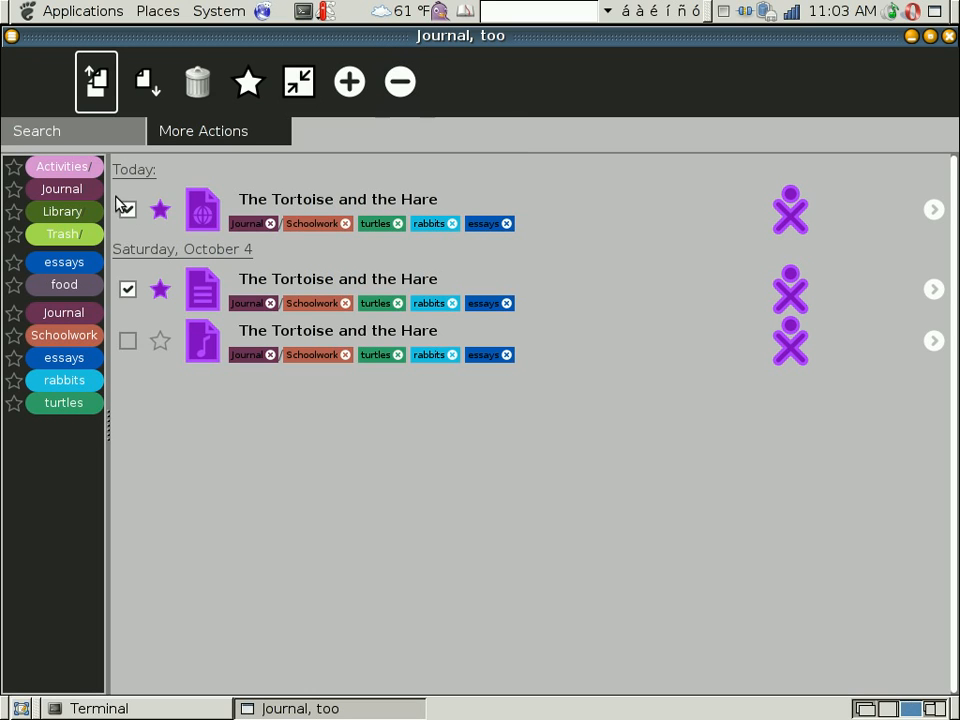
left_click(127, 208)
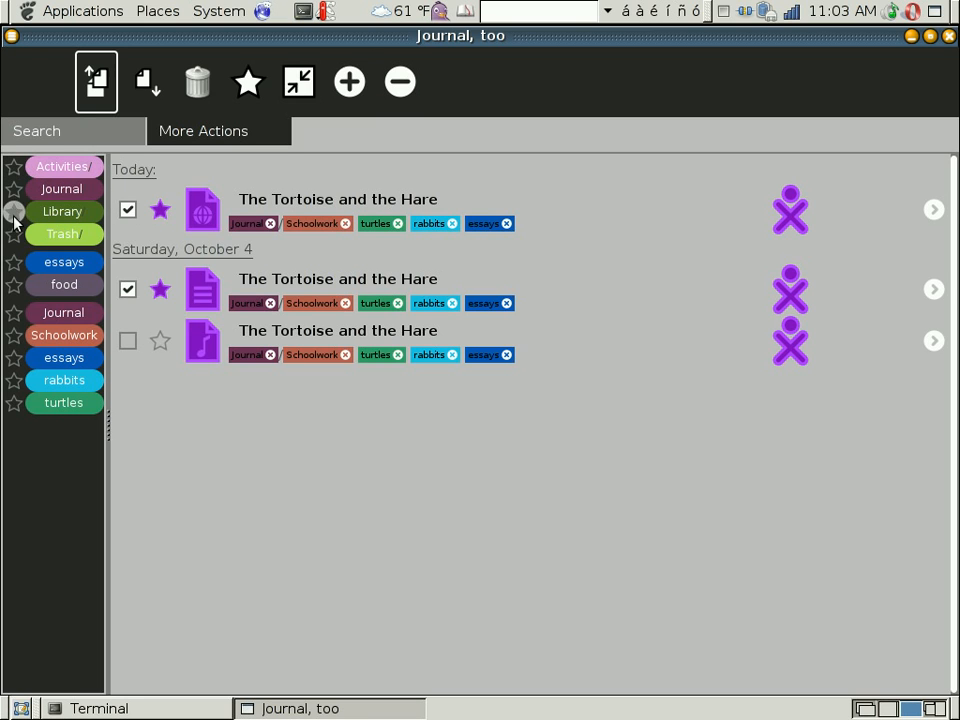
mouse_move(15, 403)
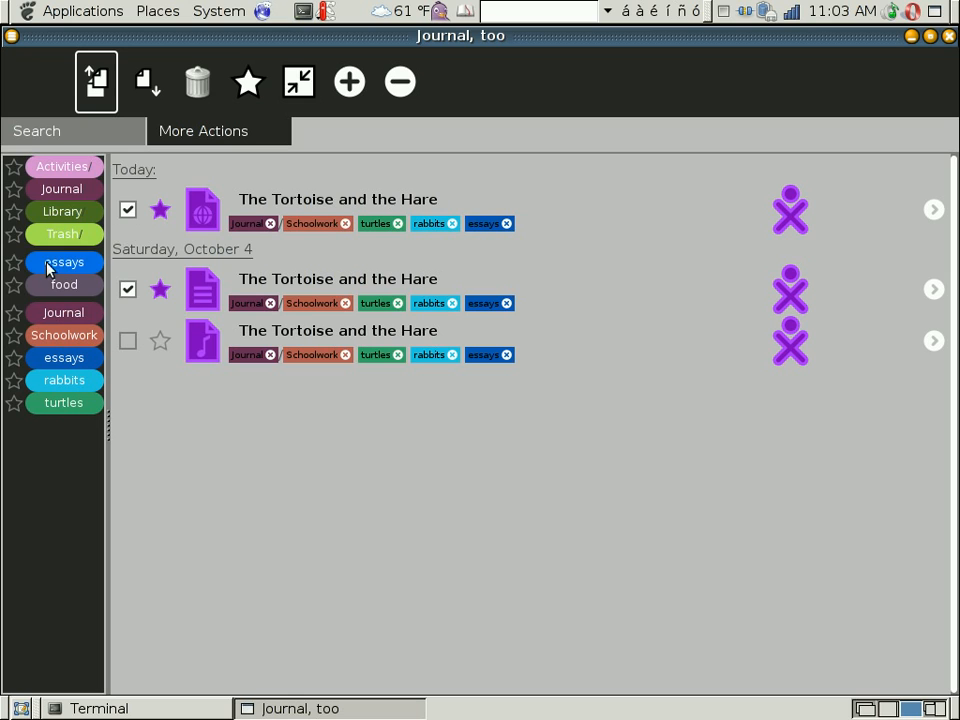
mouse_move(62, 189)
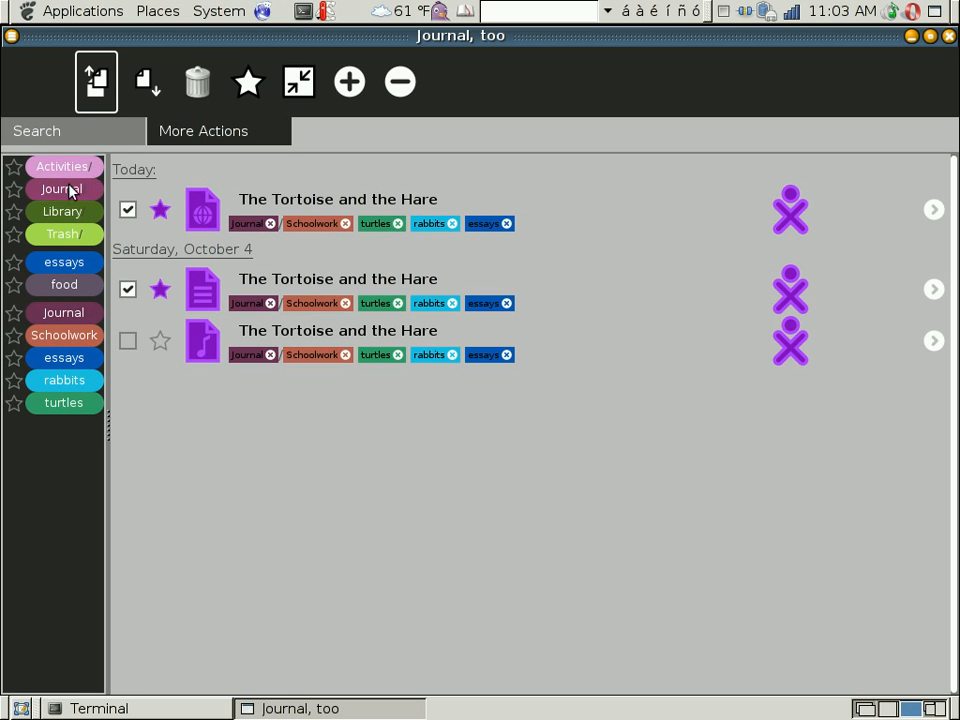
mouse_move(63, 234)
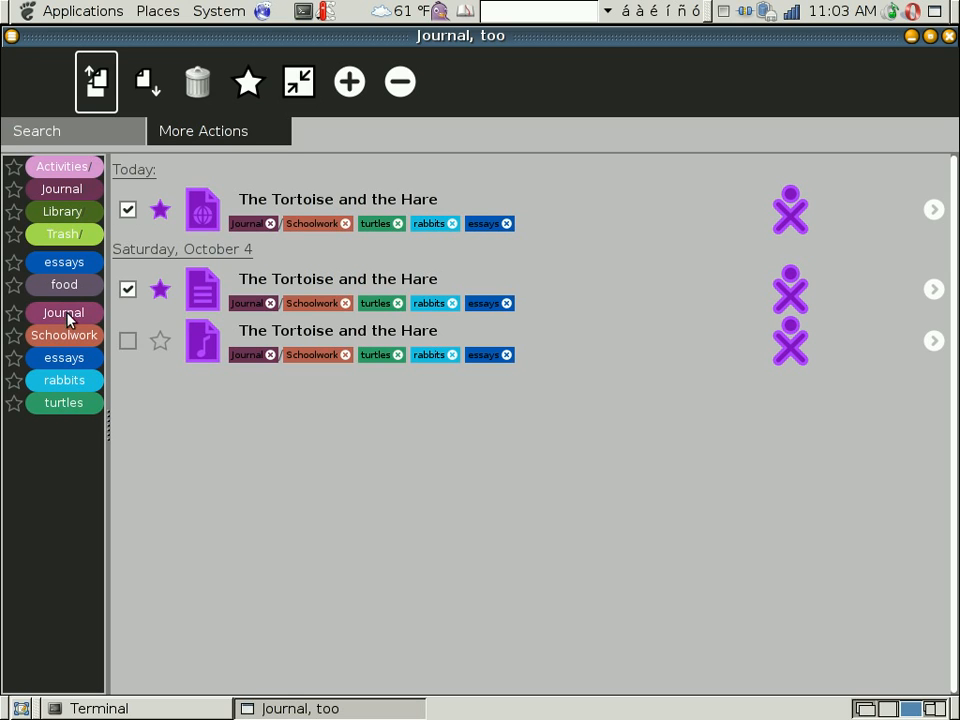
mouse_move(63, 357)
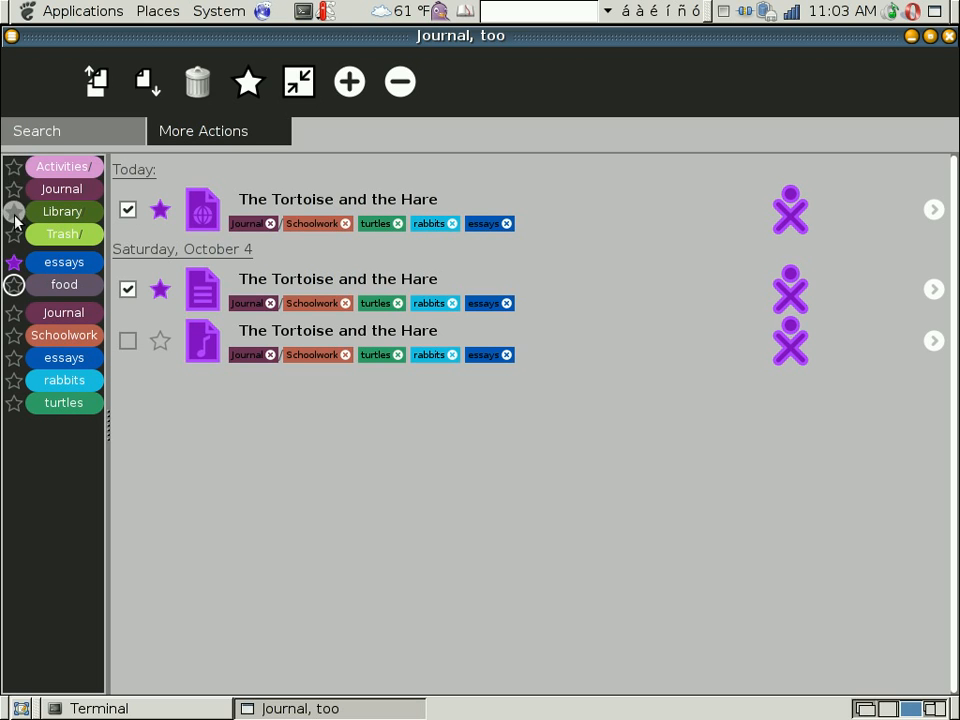
mouse_move(54, 466)
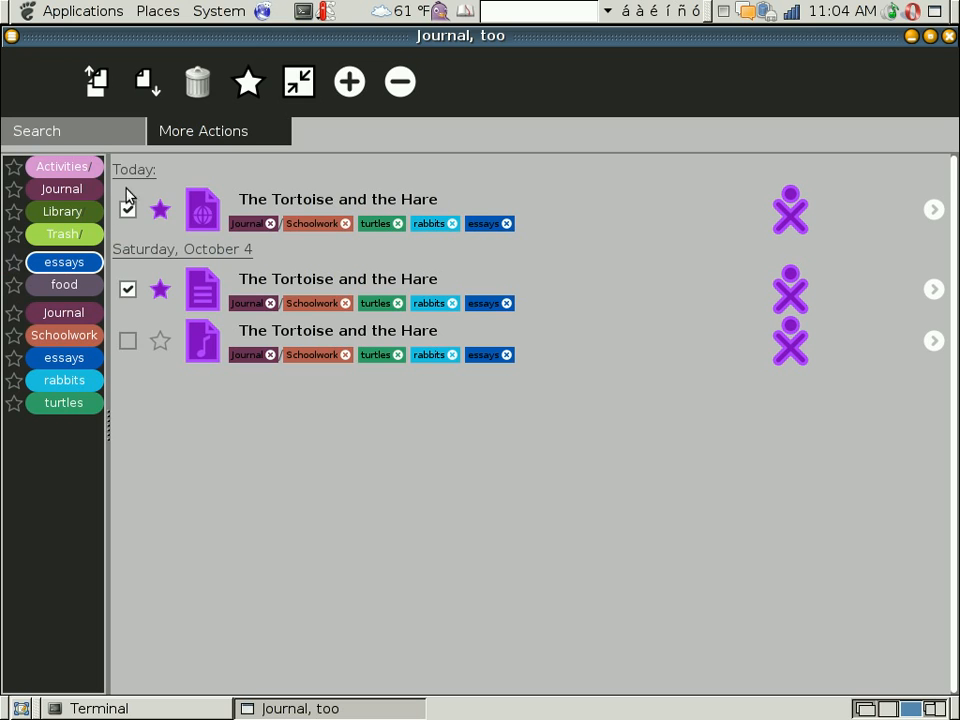
Open the search bar, type 'w' as a query, then clear it
left_click(128, 208)
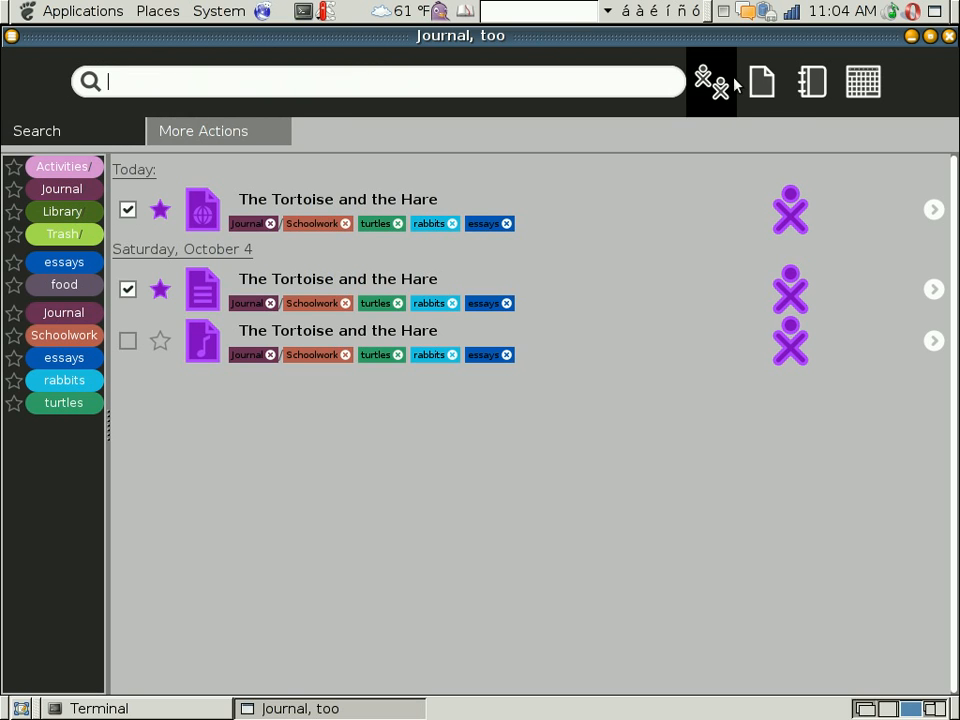
mouse_move(710, 82)
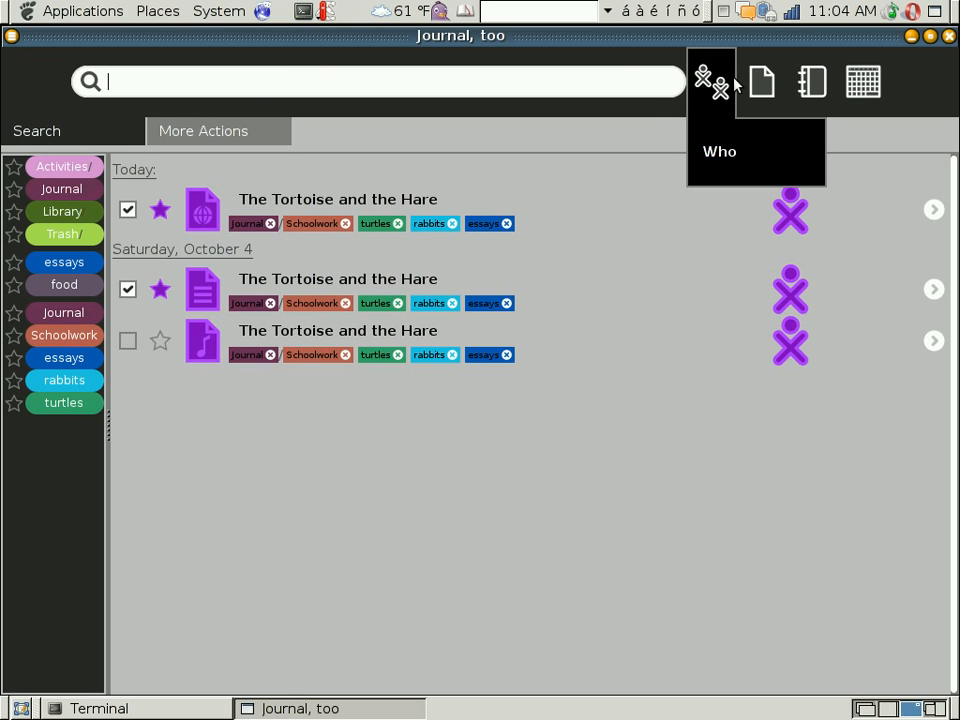
type("w")
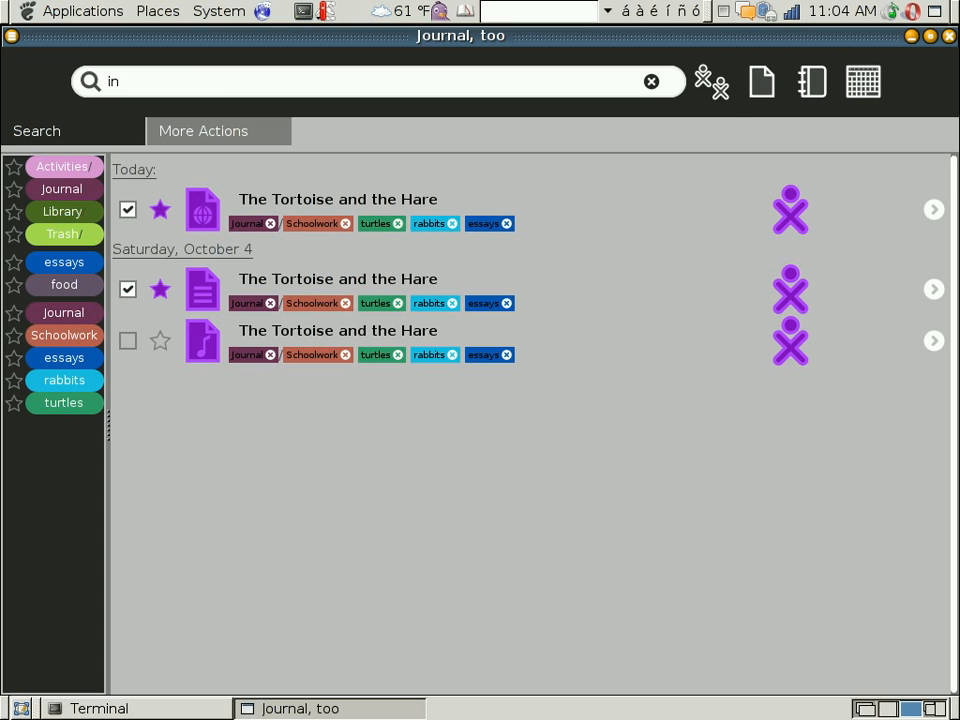
left_click(651, 81)
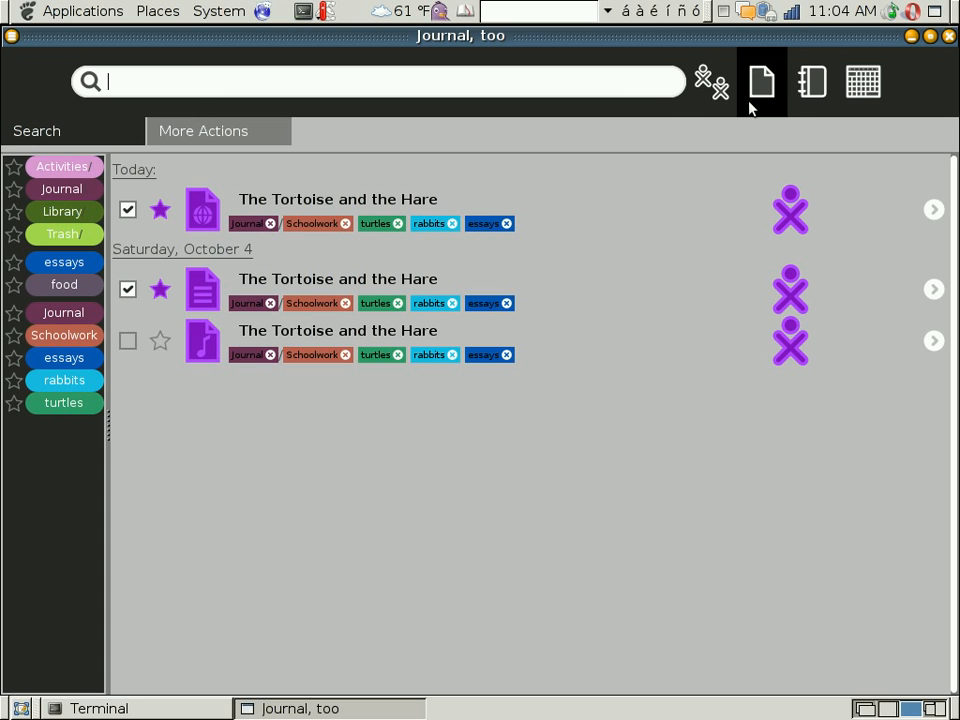
mouse_move(711, 82)
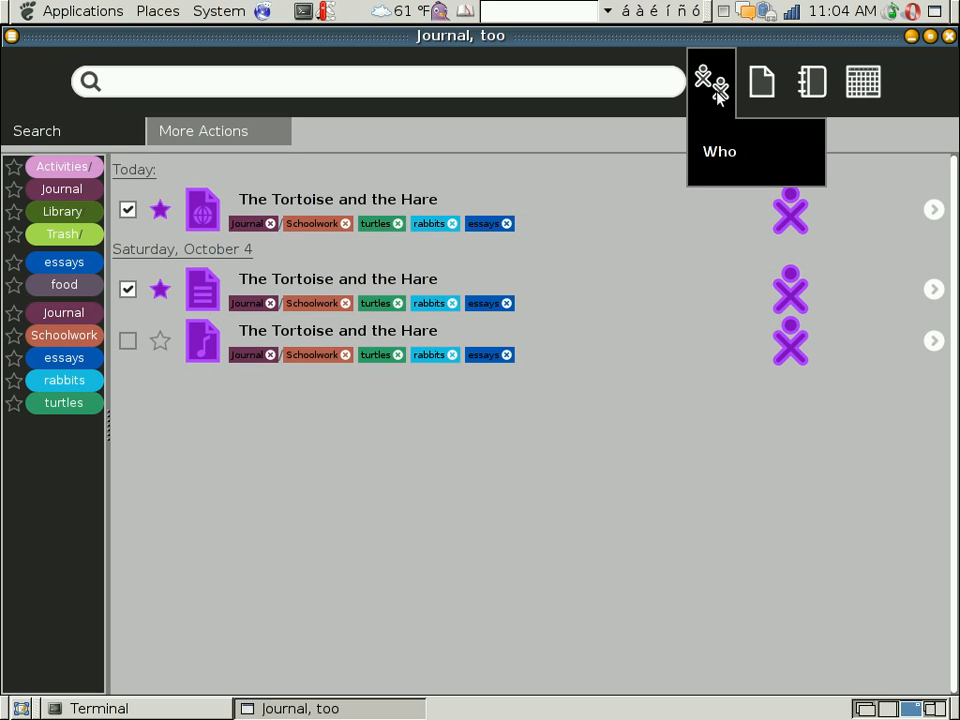
left_click(375, 82)
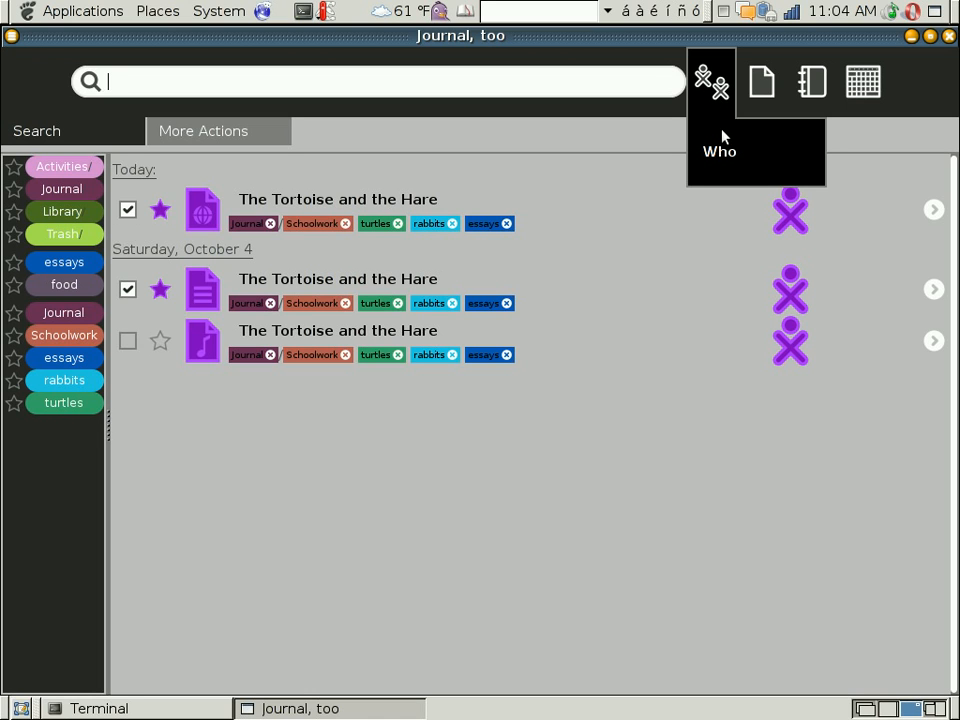
mouse_move(716, 118)
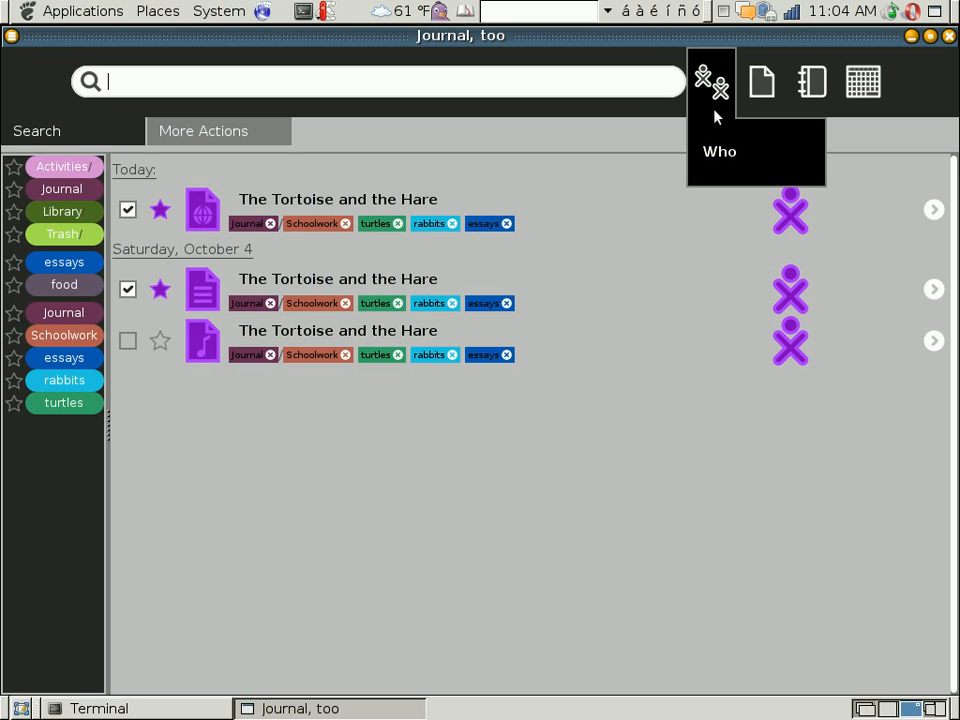
mouse_move(762, 82)
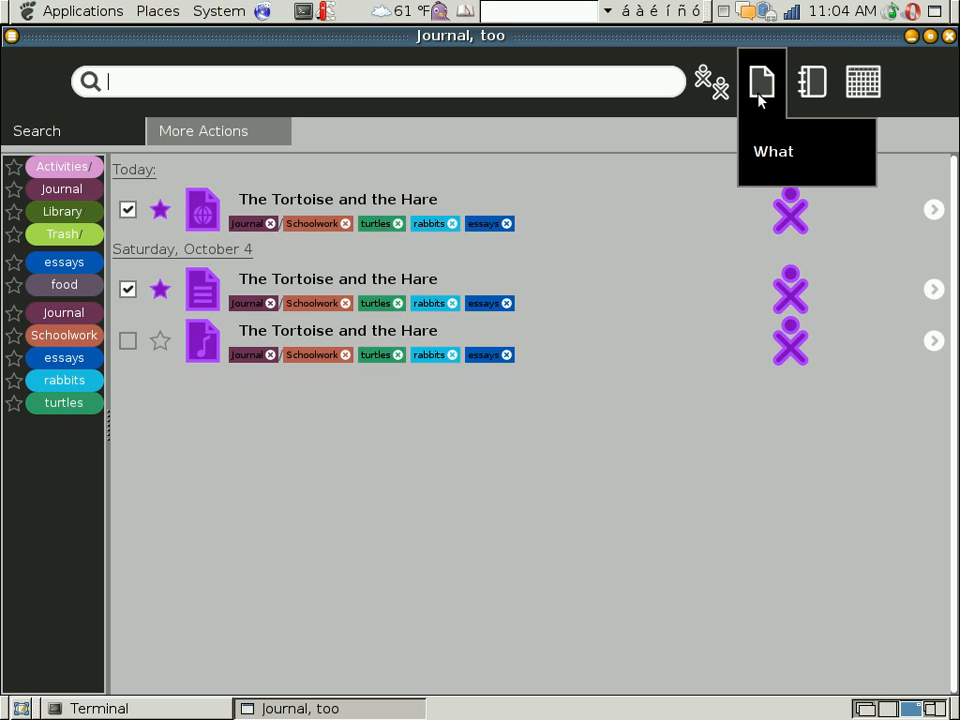
mouse_move(770, 145)
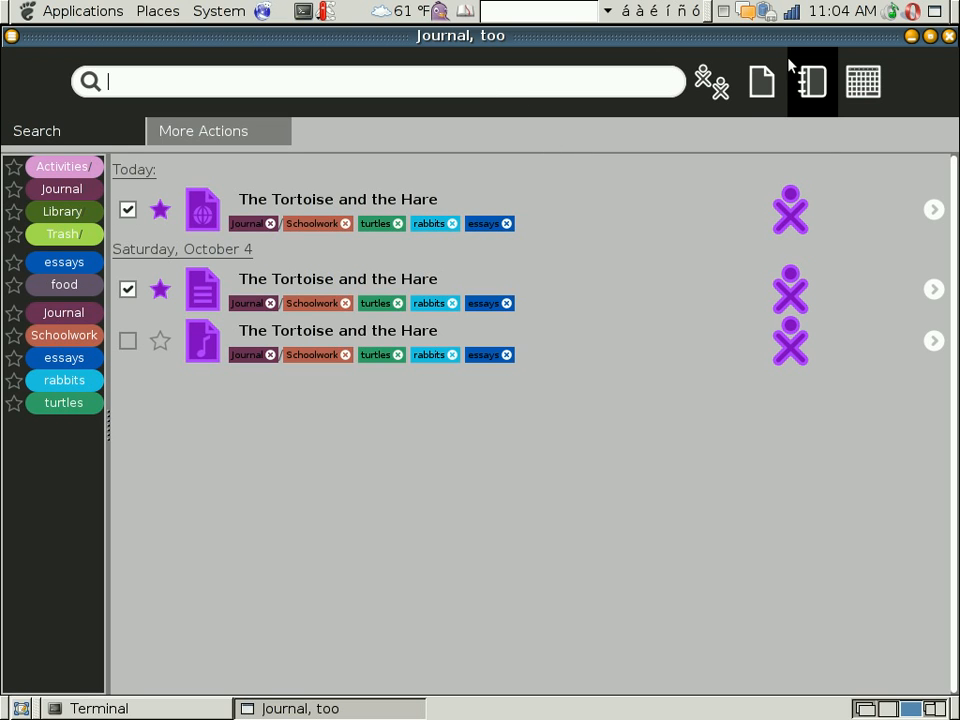
mouse_move(761, 82)
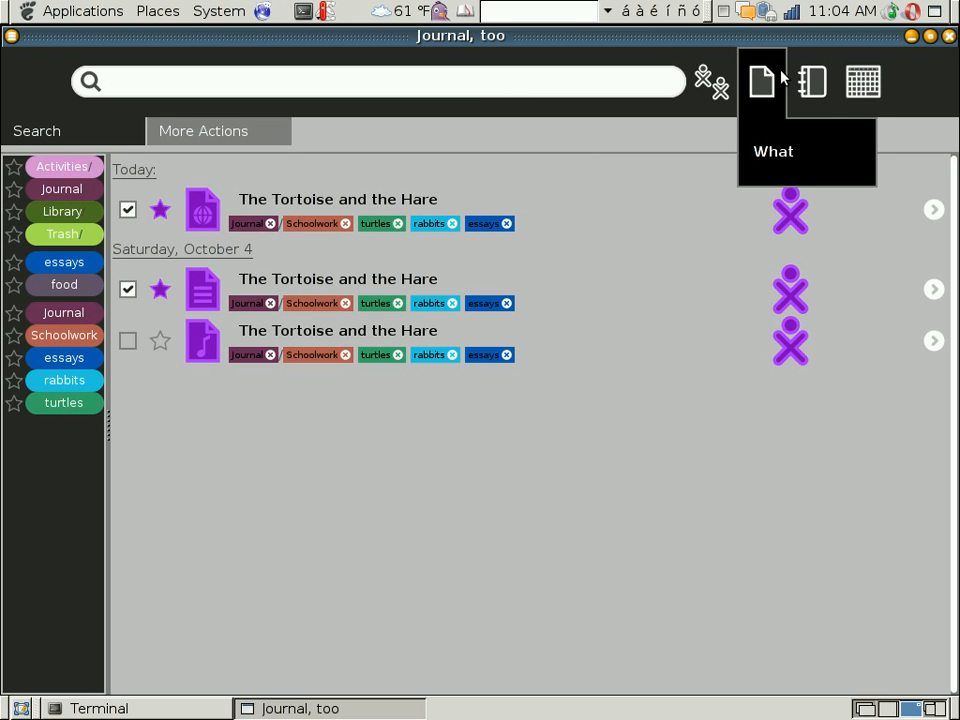
mouse_move(812, 82)
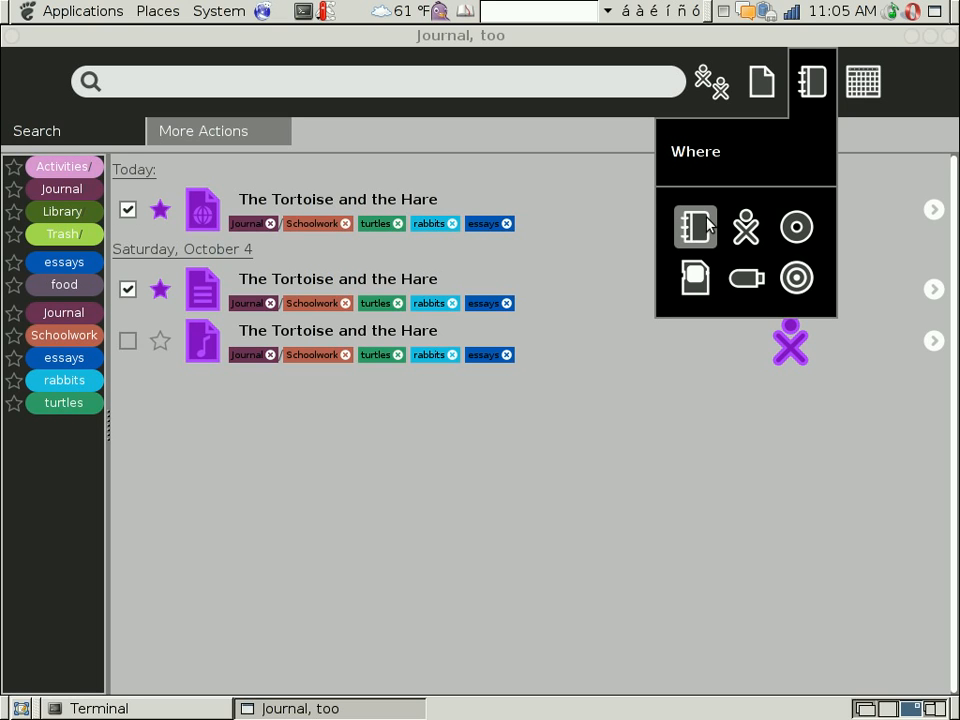
mouse_move(745, 232)
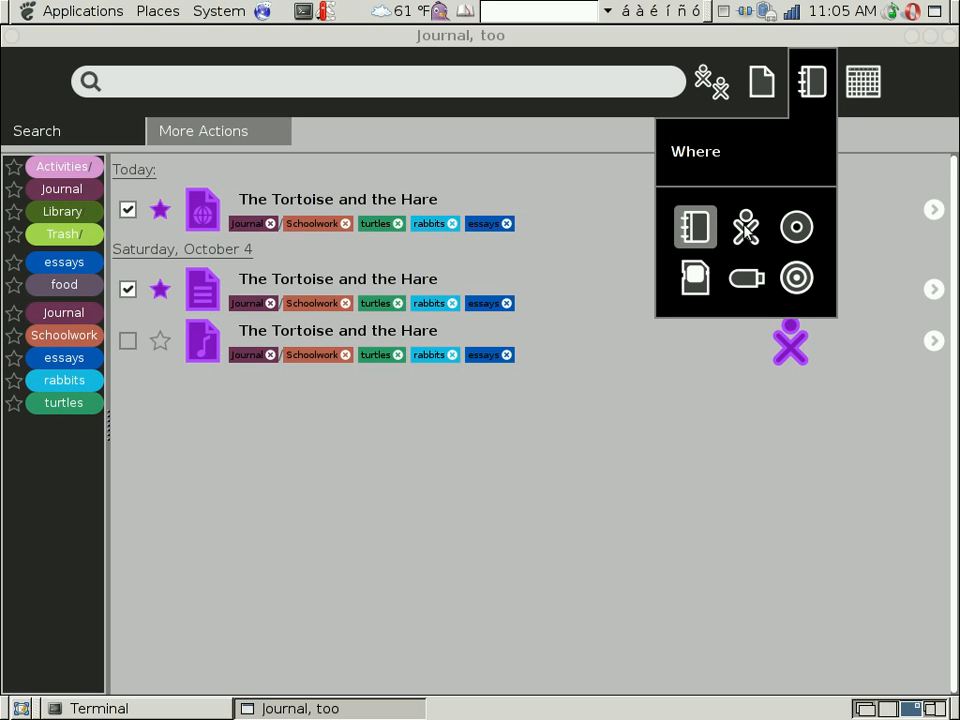
mouse_move(748, 232)
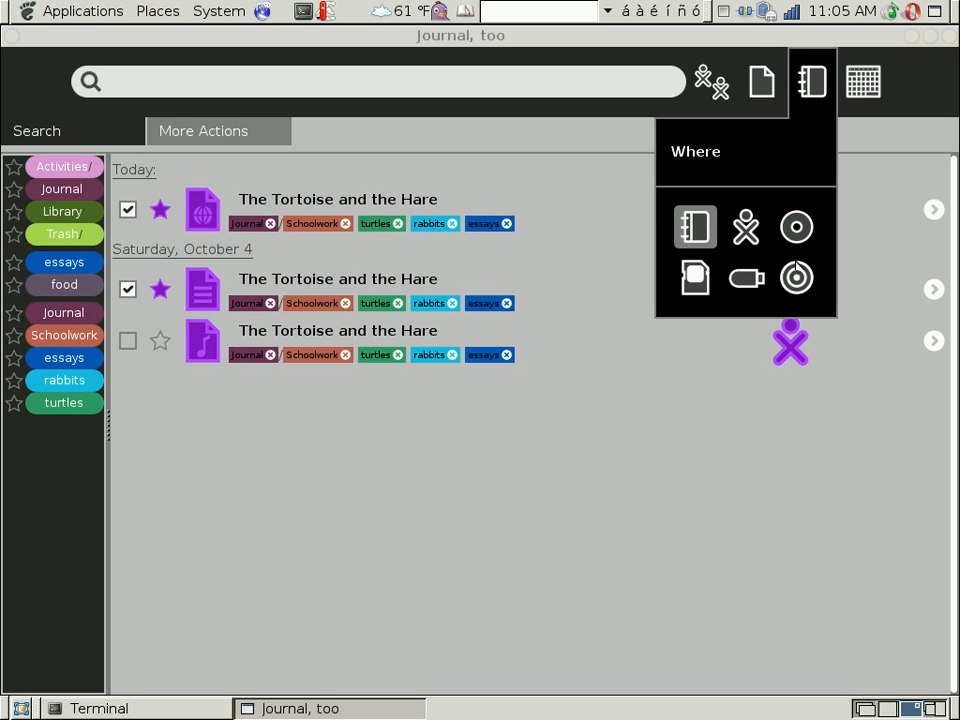
mouse_move(697, 278)
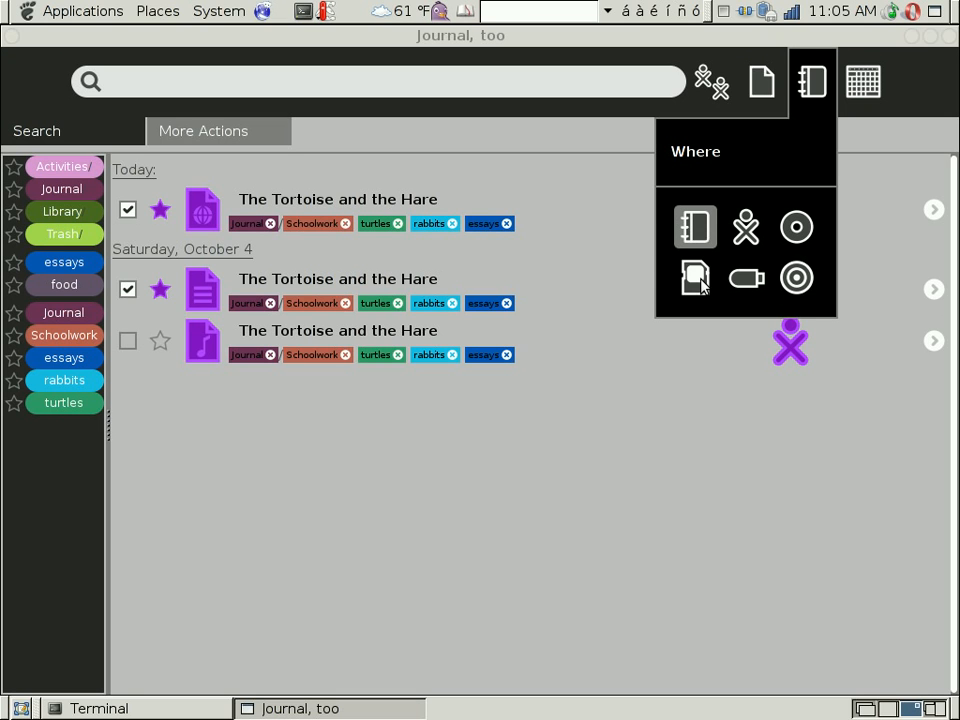
mouse_move(797, 279)
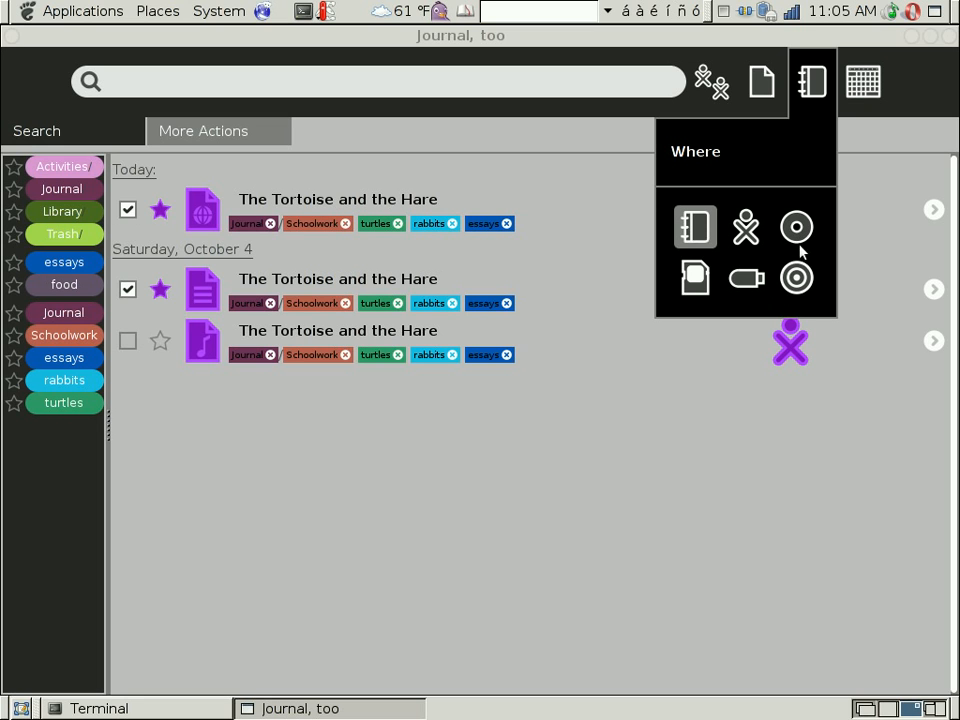
mouse_move(797, 278)
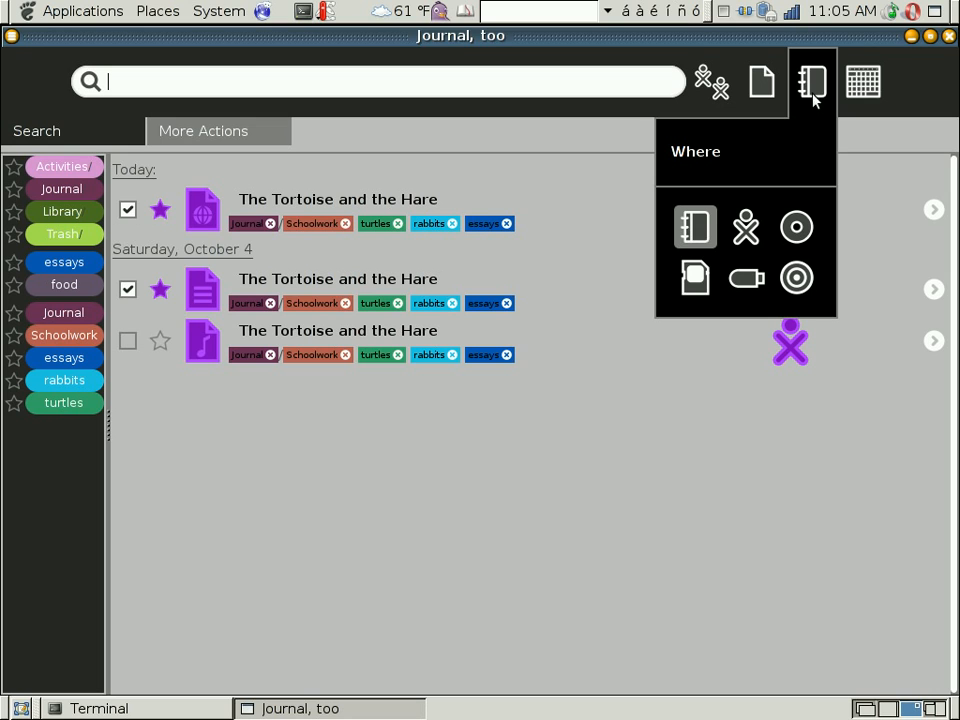
Close the Where filter, view the When filter's October 2008 calendar, then dismiss it
left_click(862, 82)
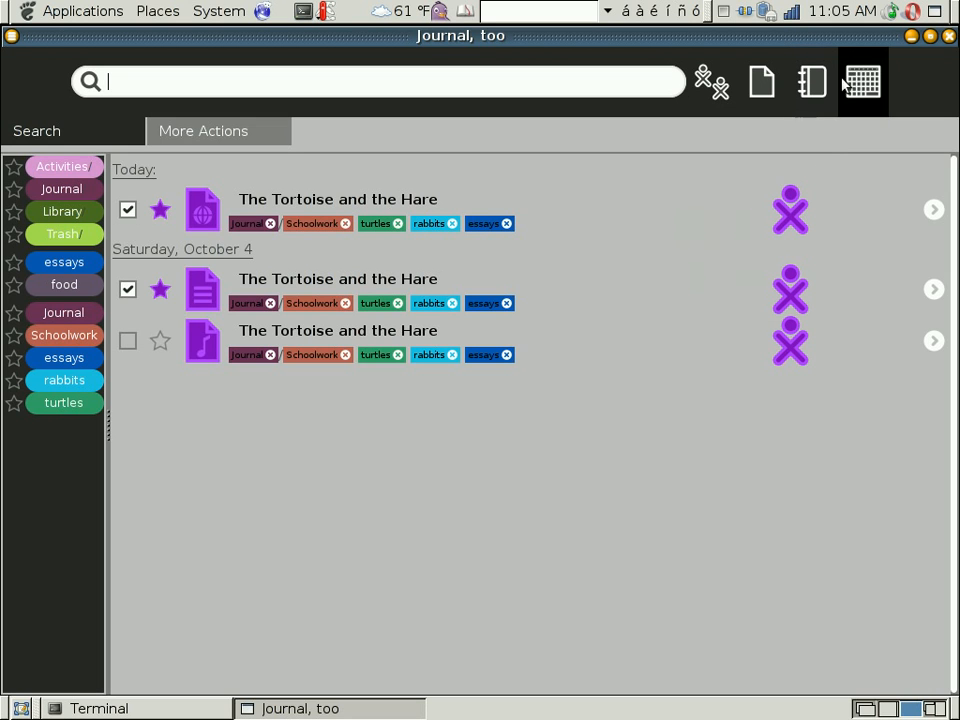
left_click(862, 82)
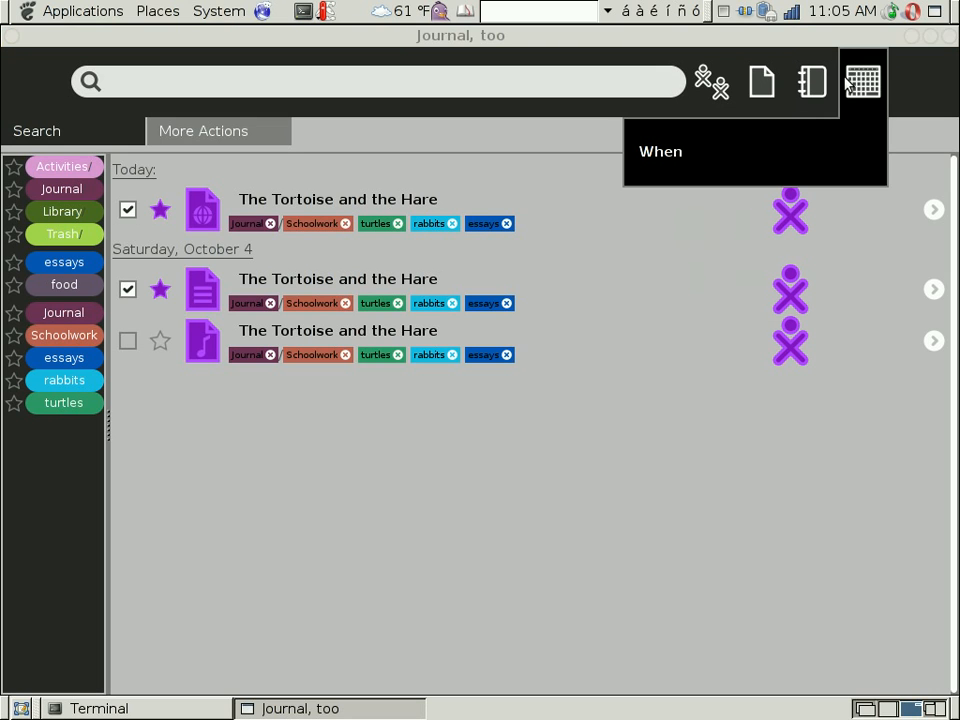
left_click(660, 151)
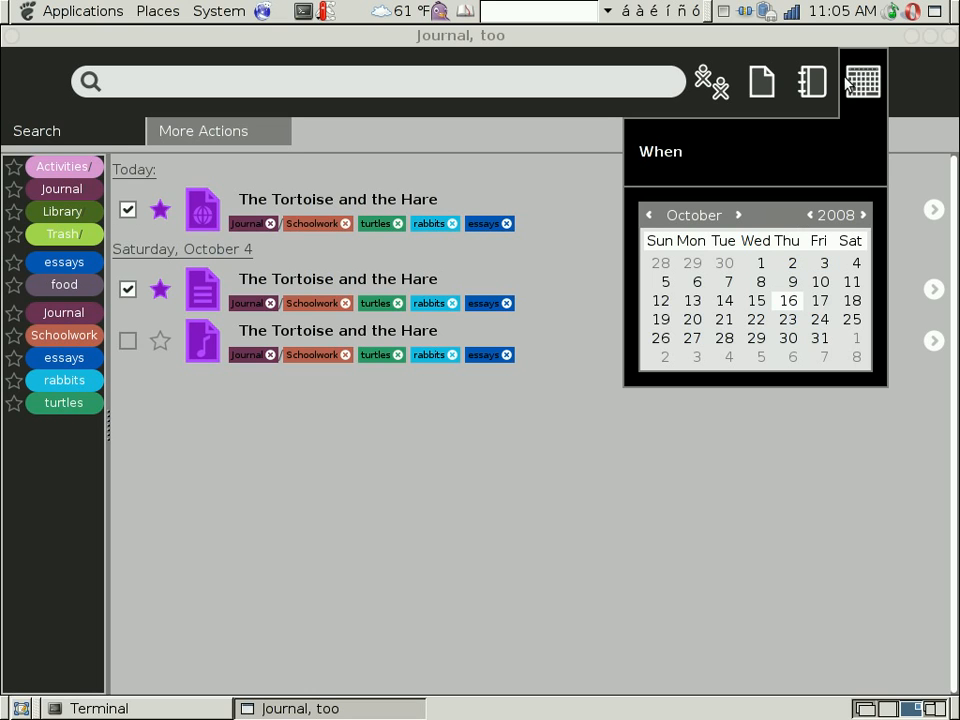
mouse_move(818, 308)
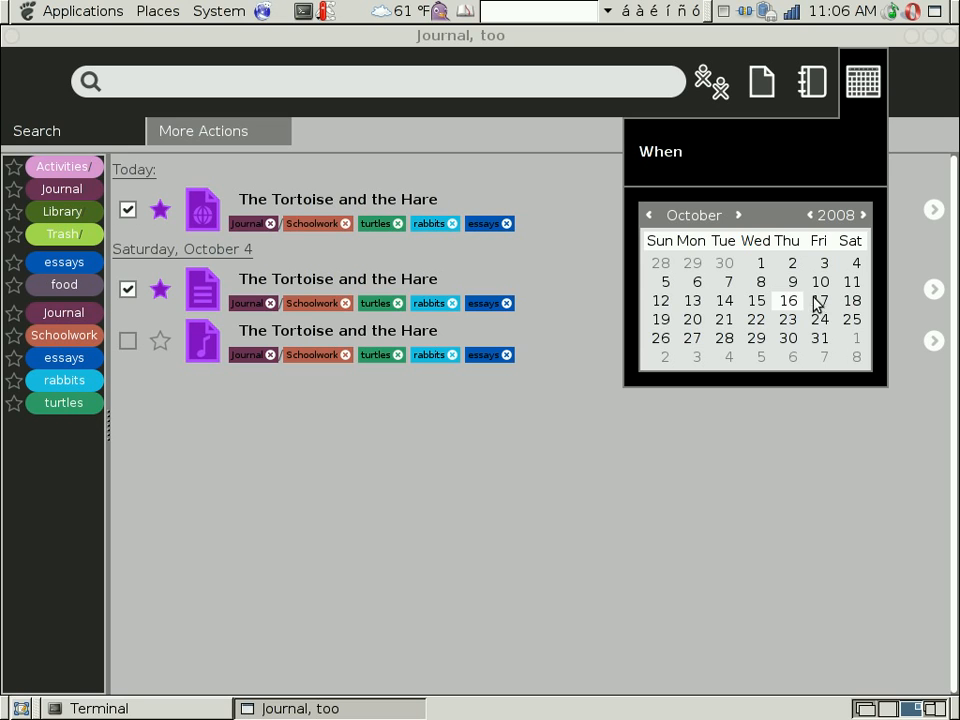
mouse_move(655, 218)
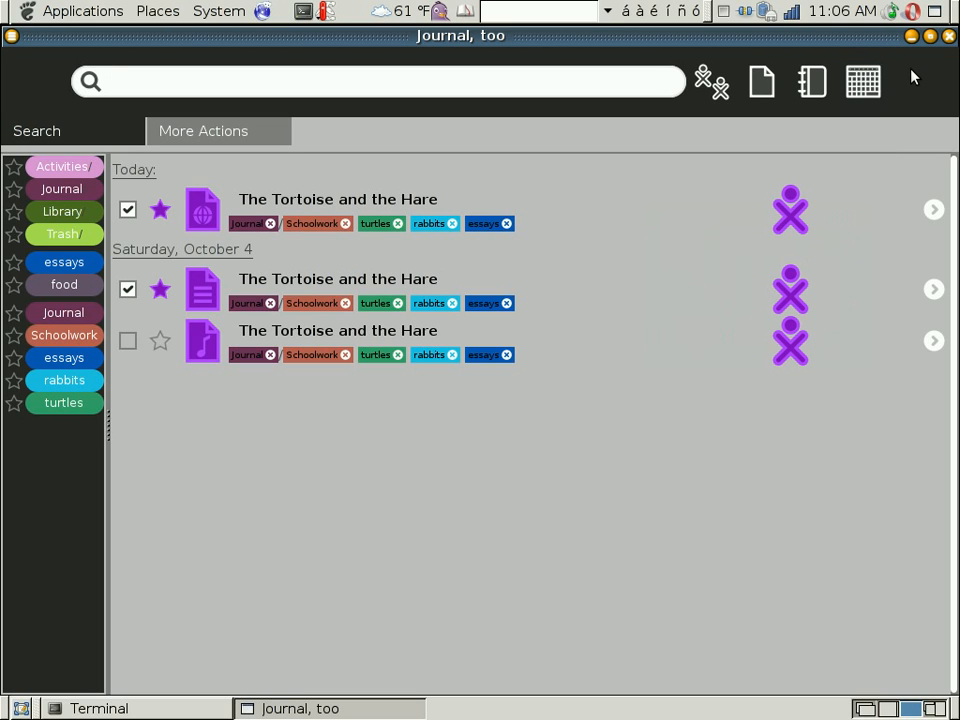
left_click(375, 81)
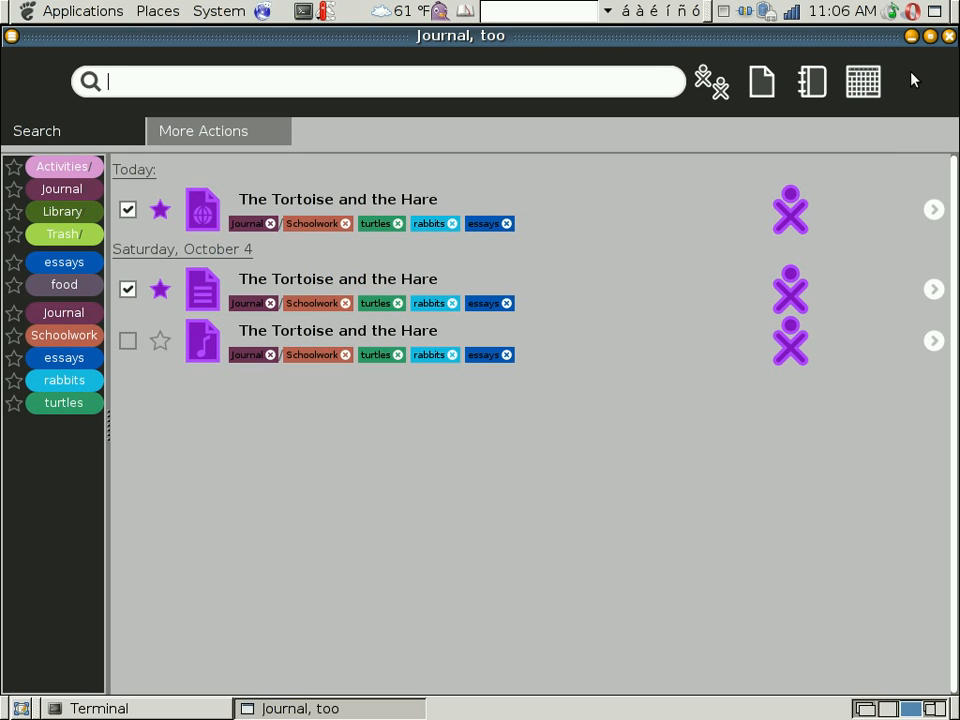
mouse_move(913, 47)
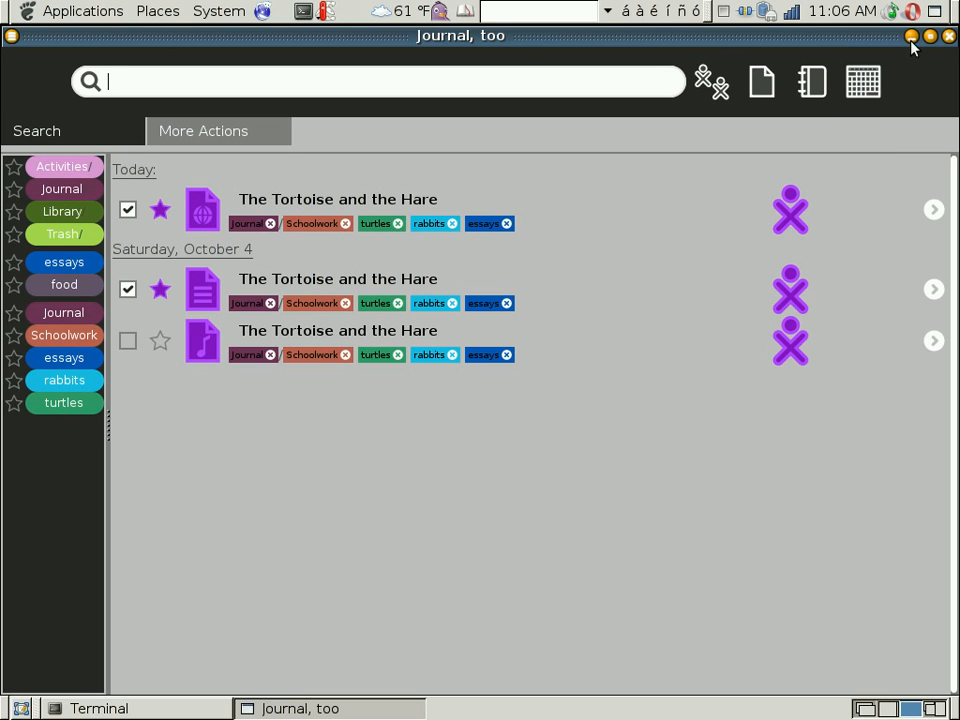